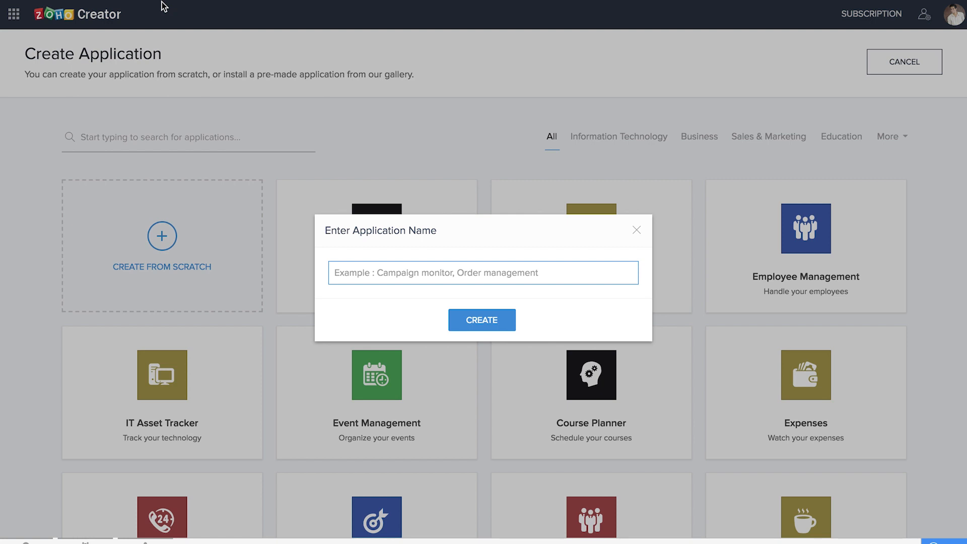
Create a new application named Loaner from scratch
left_click(483, 273)
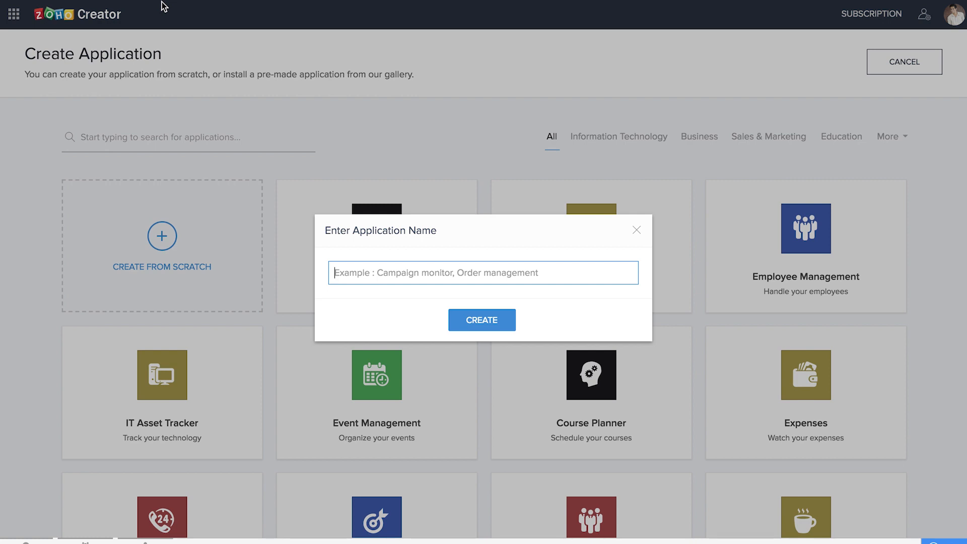
left_click(481, 319)
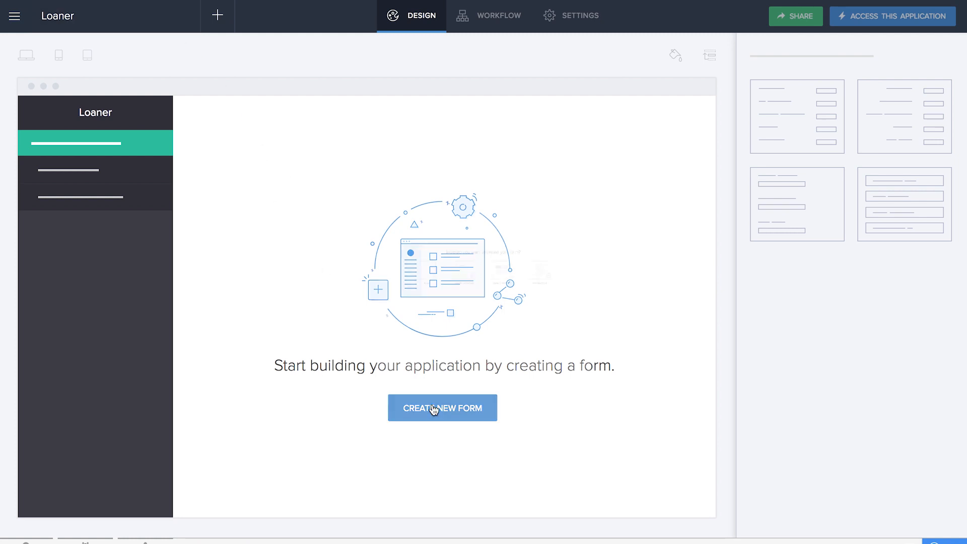
Build a blank Add Product form with Email, Category, Title, Image and Rent Per Day currency fields
left_click(442, 408)
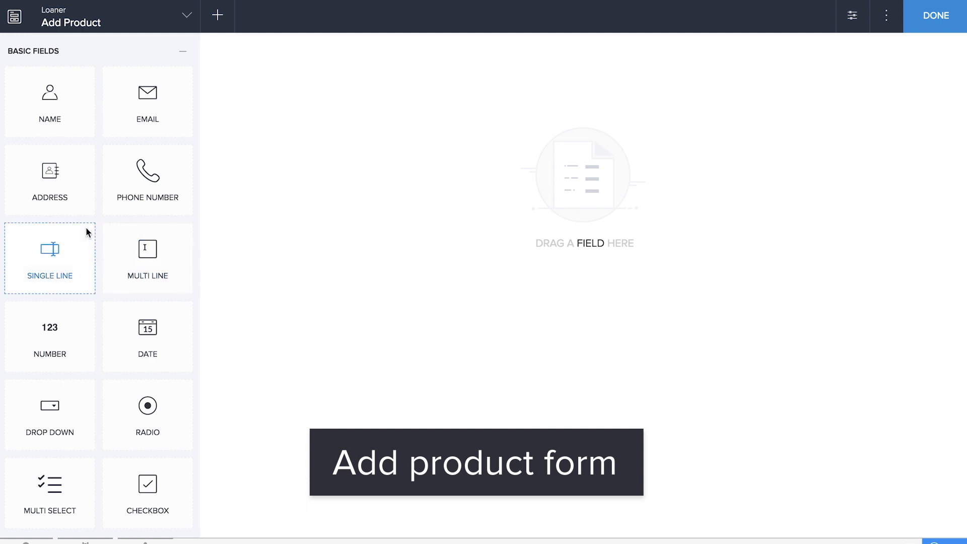
scroll("down", 3)
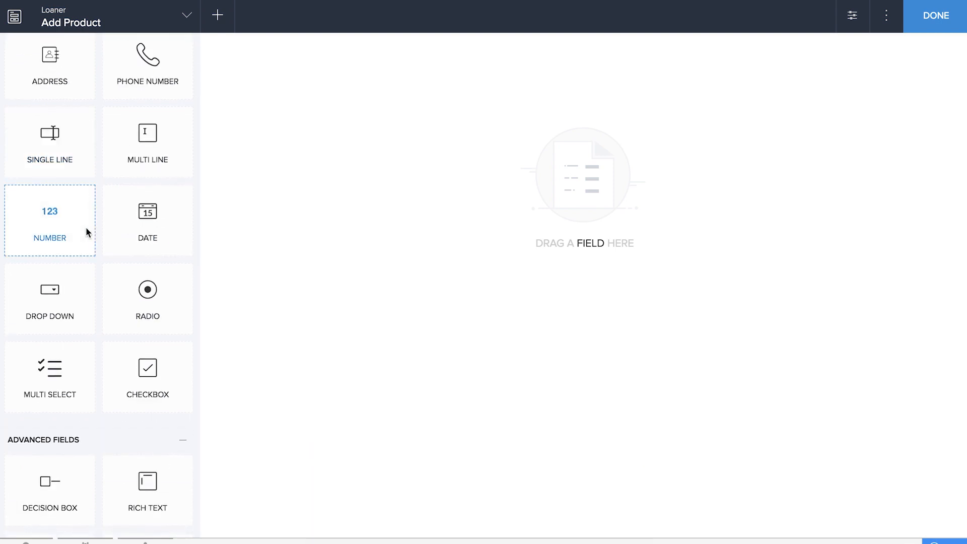
left_click_drag(148, 96, 434, 281)
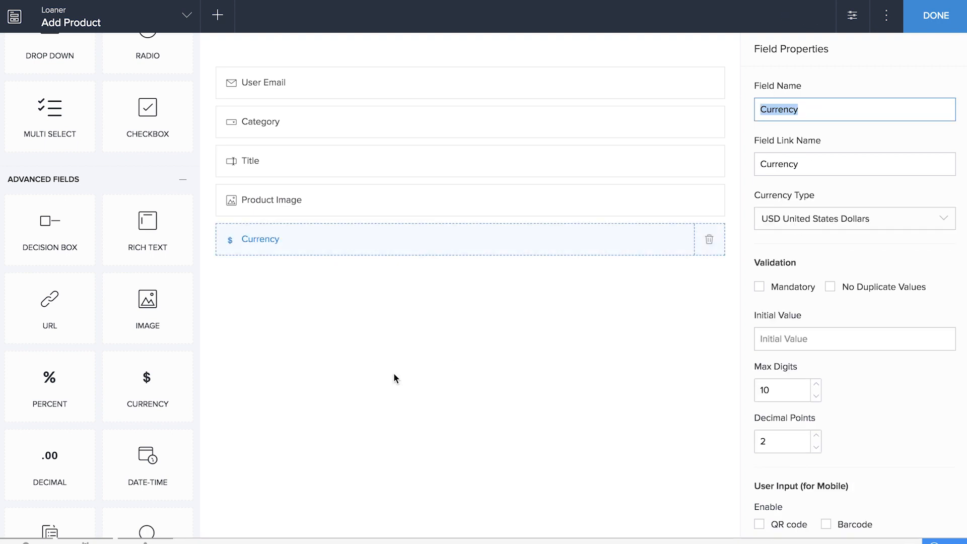
type("Rent Per Day")
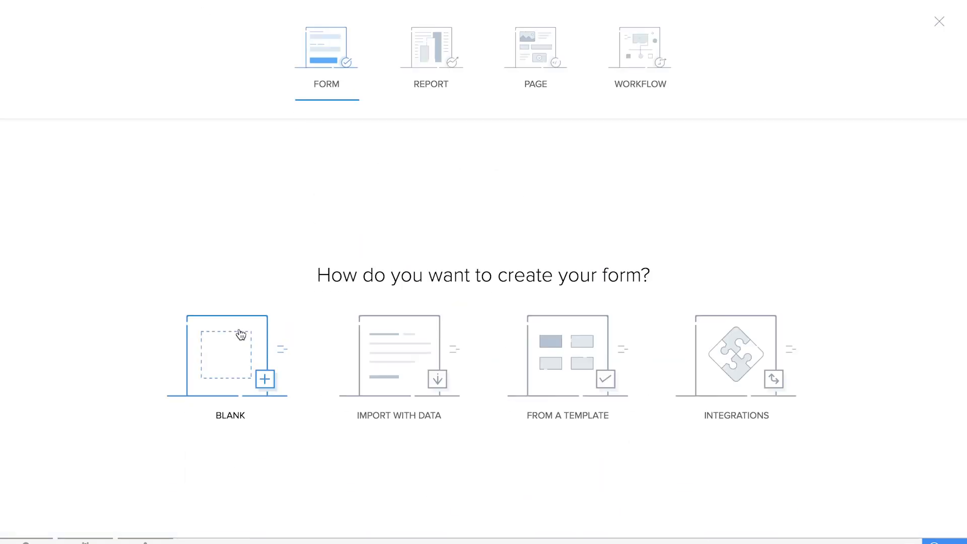
Create a blank Borrow a Product form with a lookup to Add Product
left_click(227, 354)
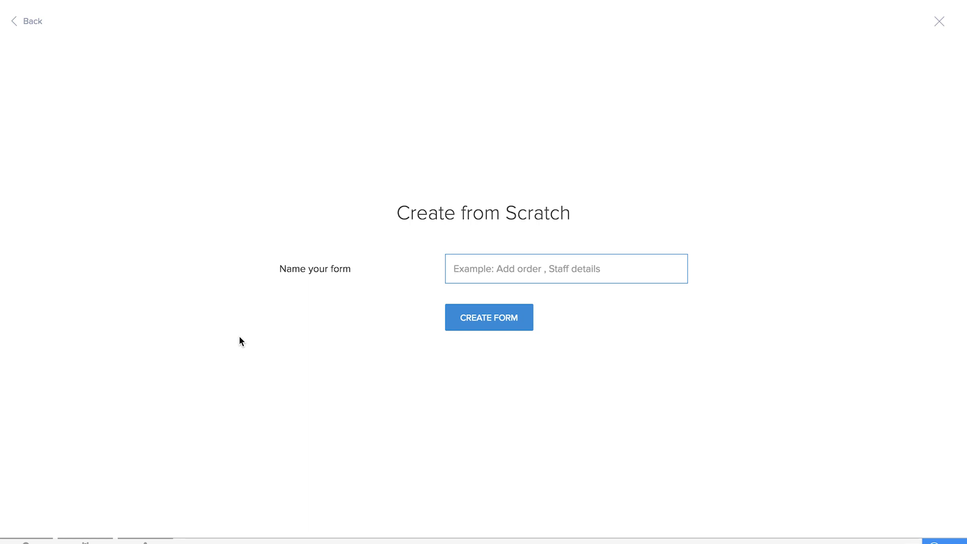
type("Borro")
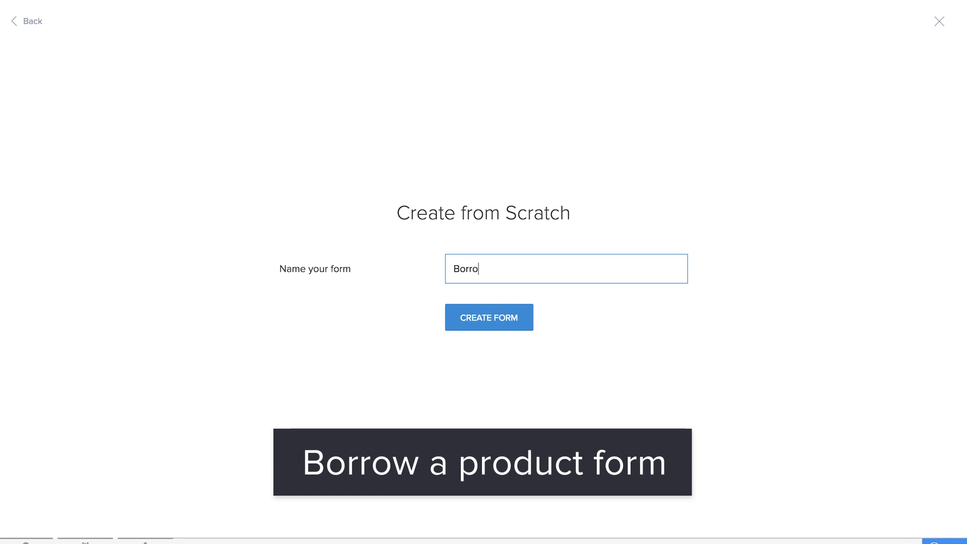
left_click(489, 317)
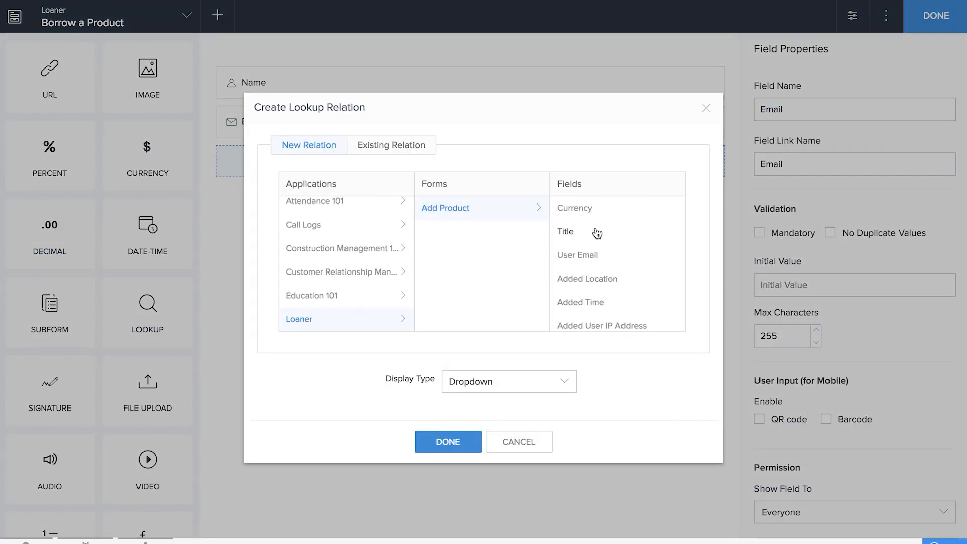
left_click(448, 441)
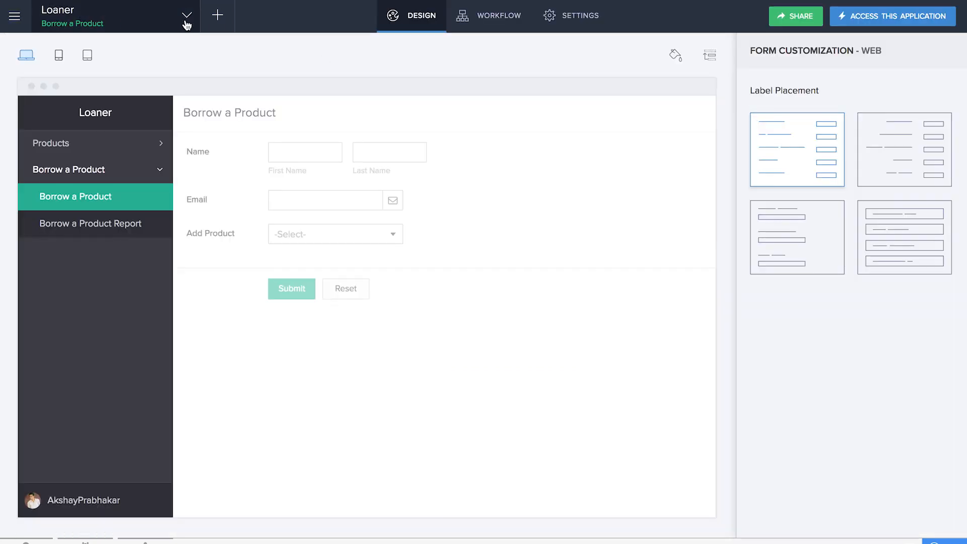
mouse_move(217, 15)
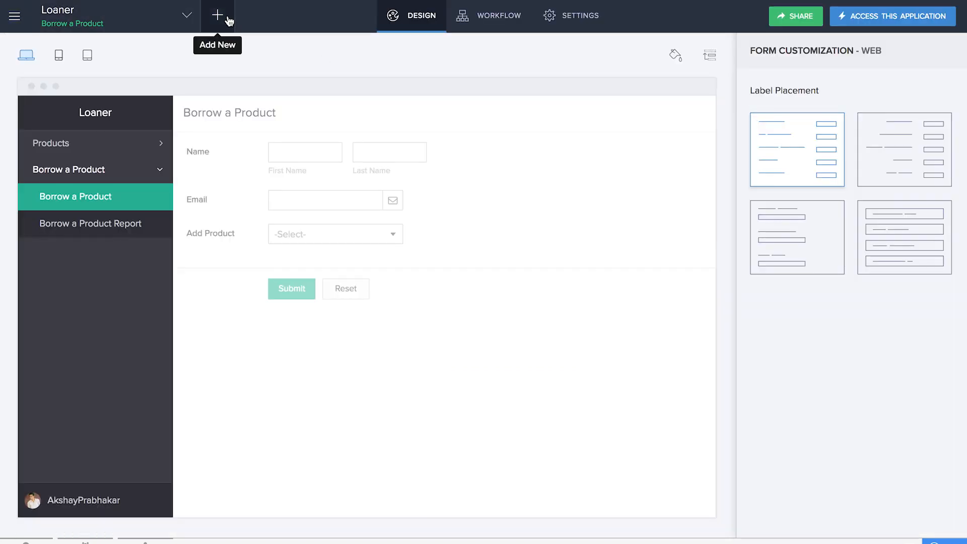
Create a My Wishlist form with its own lookup to Add Product
left_click(217, 15)
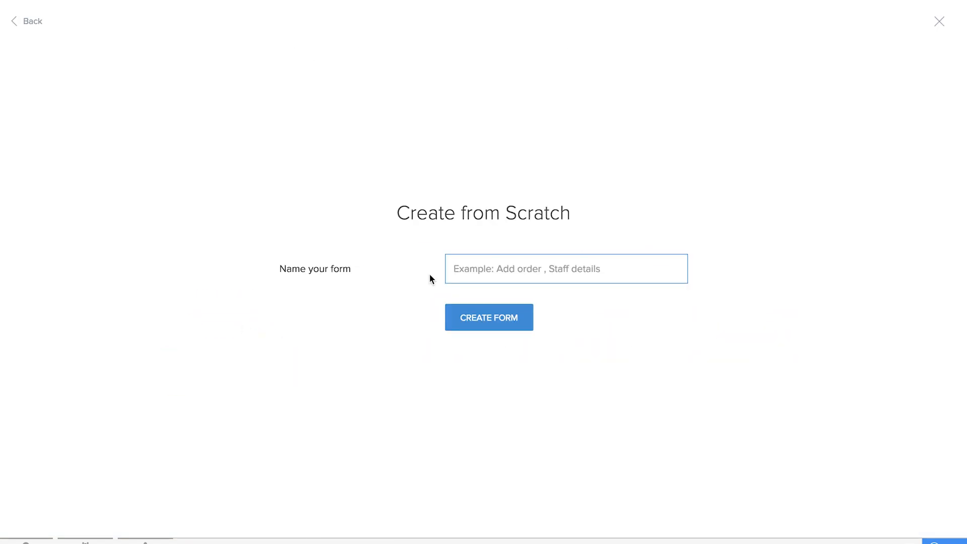
left_click(488, 318)
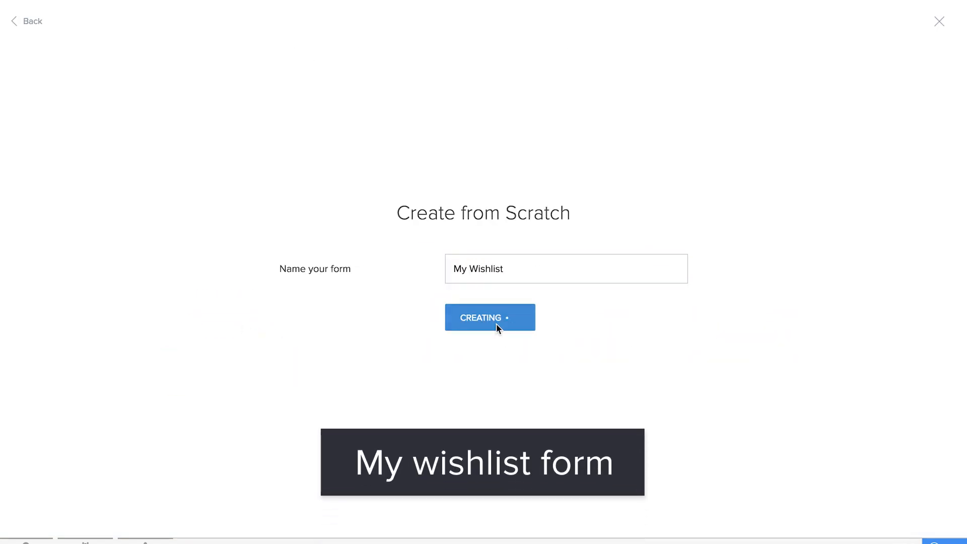
left_click(490, 317)
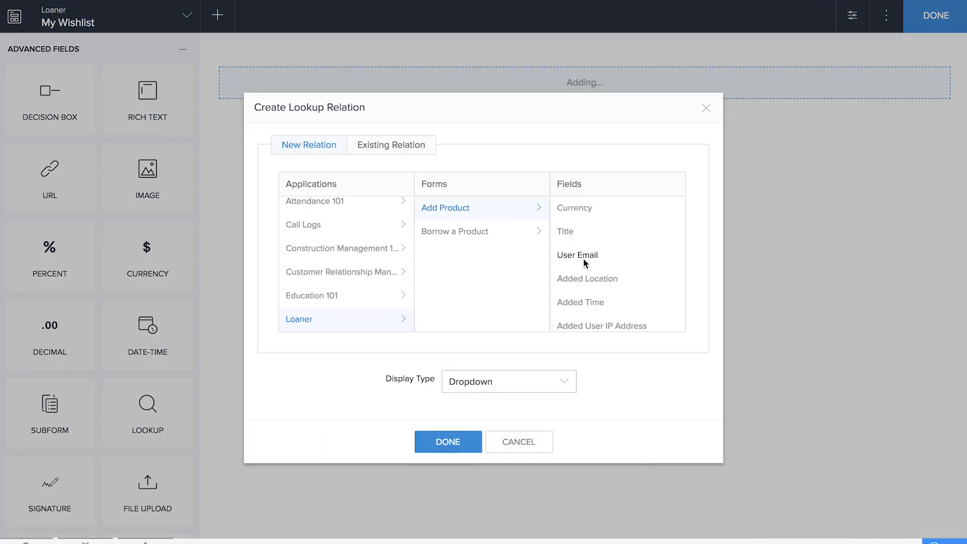
left_click(448, 441)
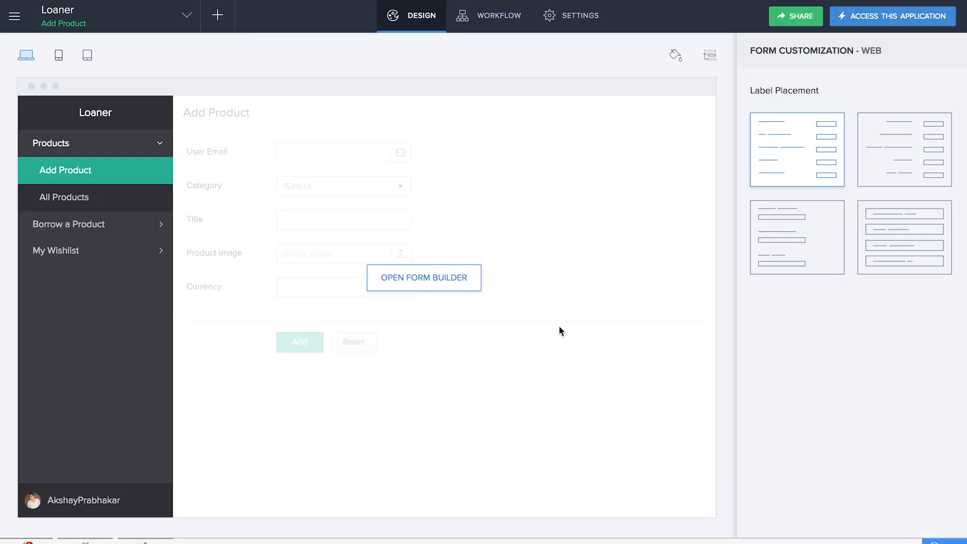
mouse_move(424, 278)
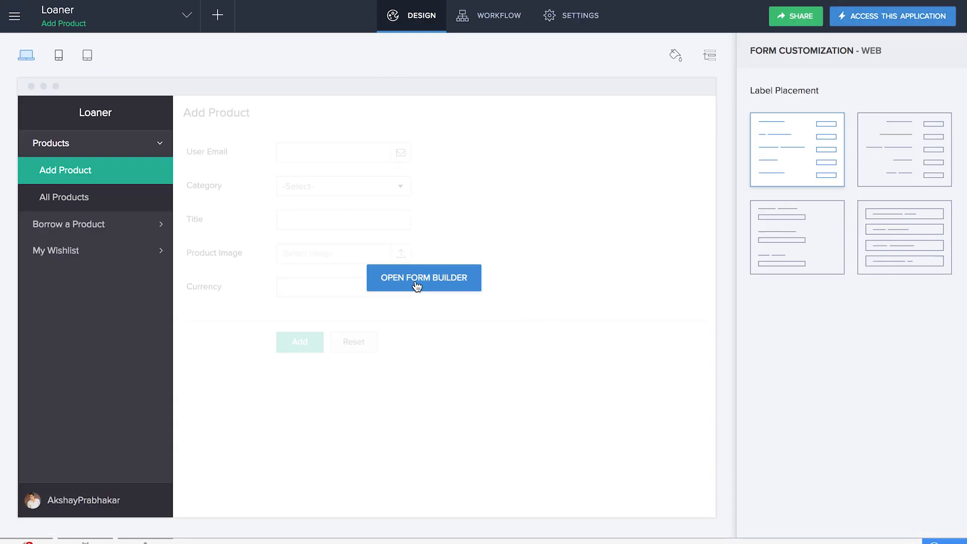
Add a two-choice dropdown named Status below Currency in Add Product
left_click(424, 278)
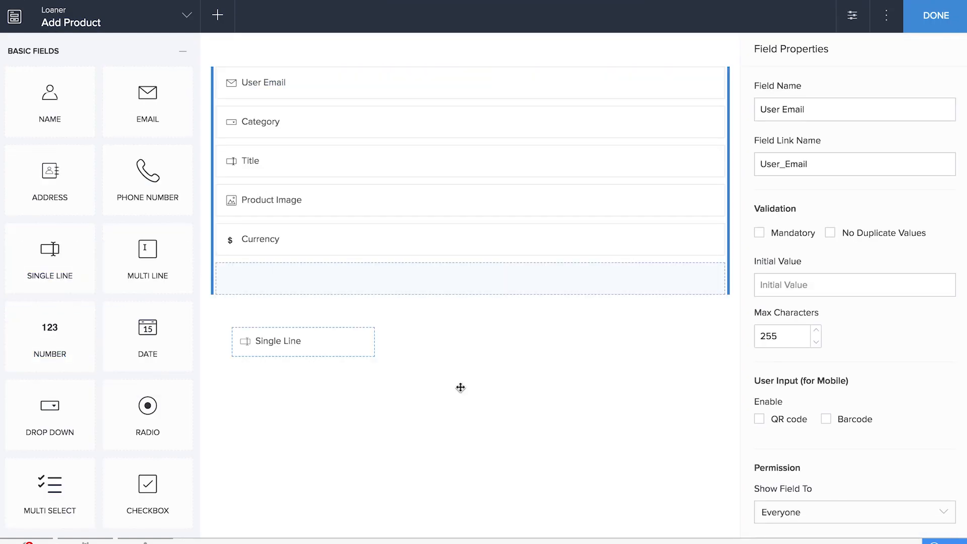
left_click_drag(303, 342, 470, 278)
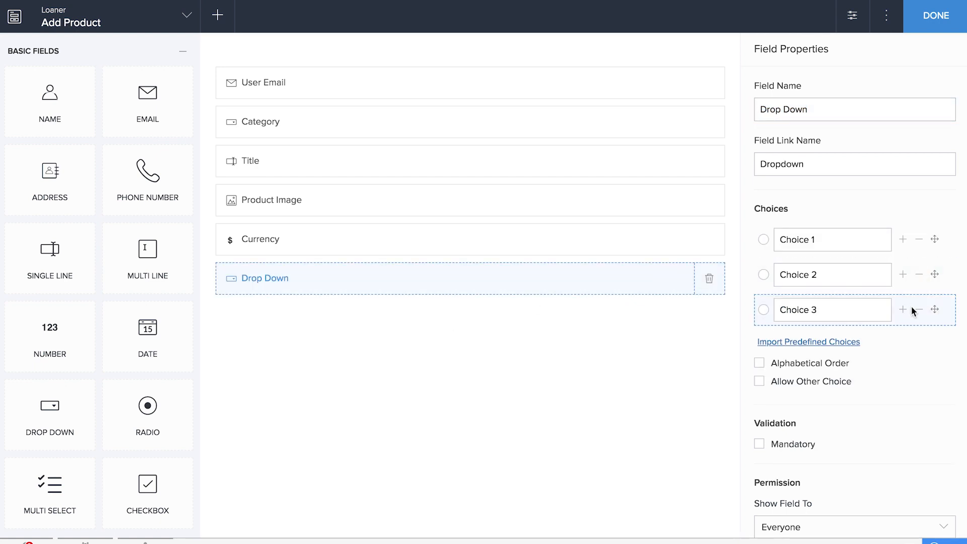
left_click(917, 310)
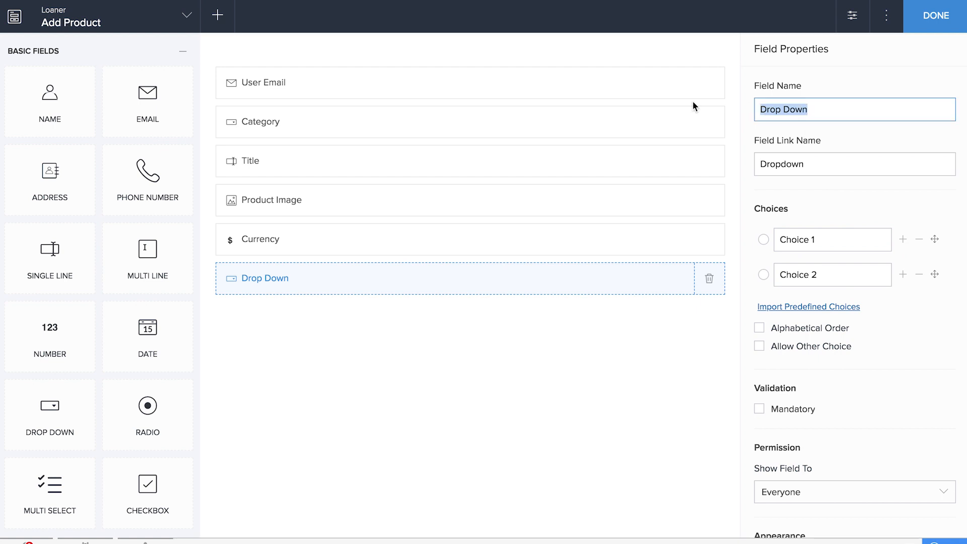
type("Status")
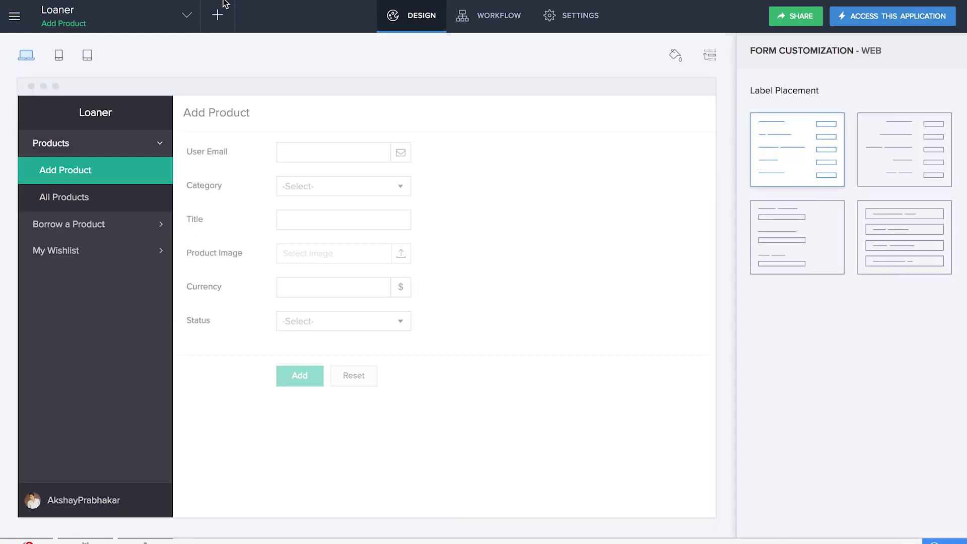
Create an Autofill Email workflow triggered when an Add Product record is created
left_click(218, 11)
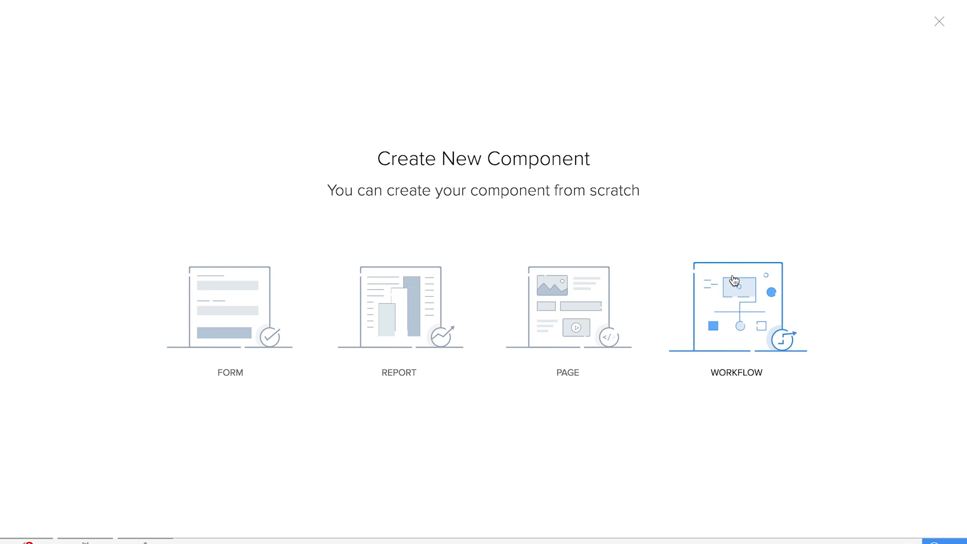
left_click(736, 305)
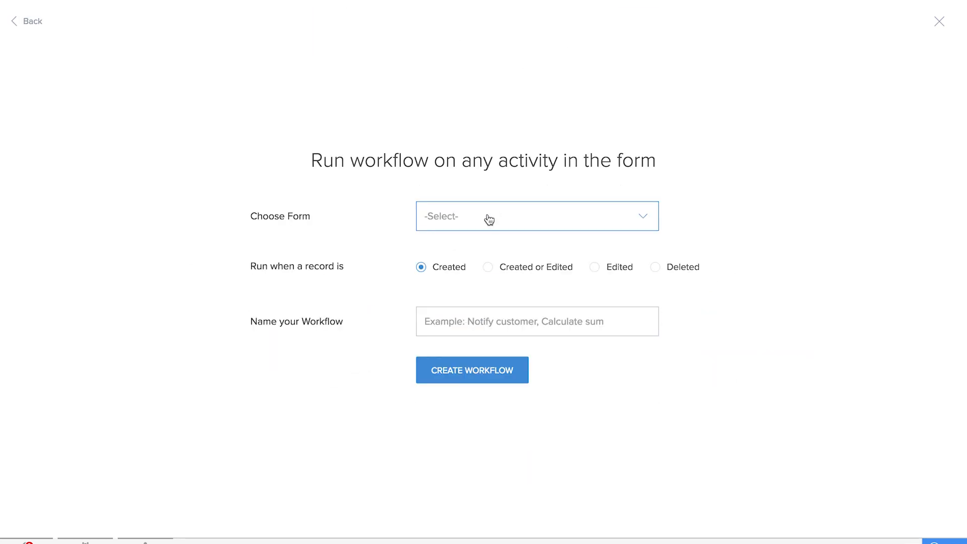
type("Autofill")
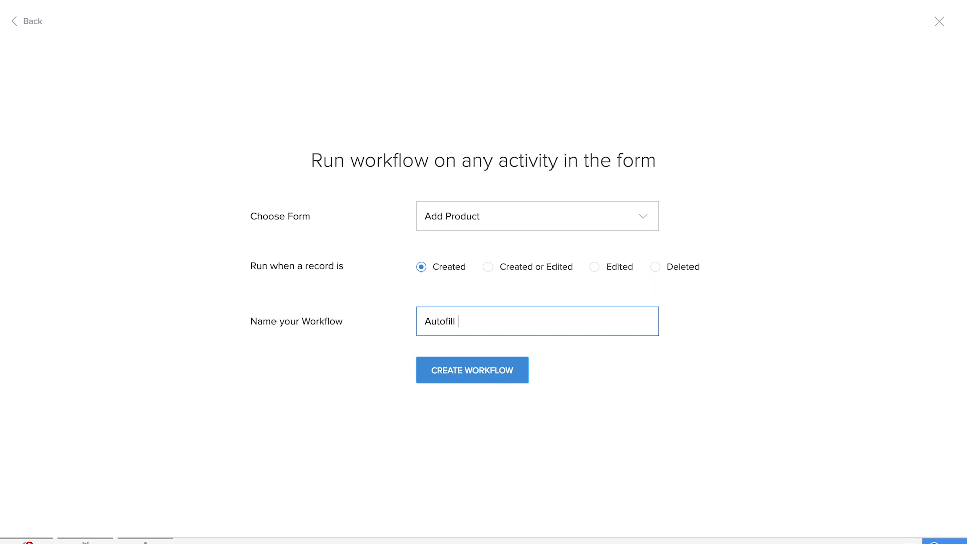
left_click(472, 370)
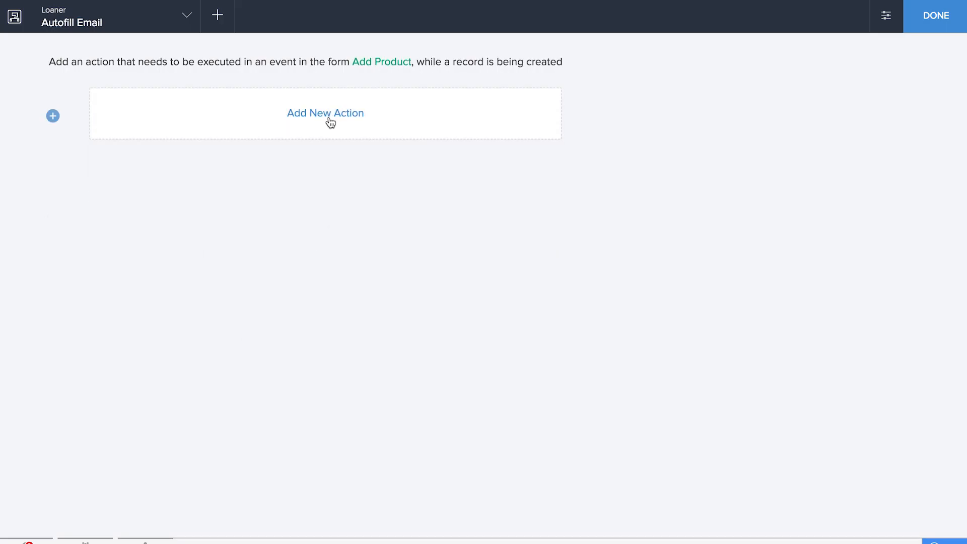
Add an On load Deluge script filling and locking User Email and hiding Status, and save it
left_click(325, 113)
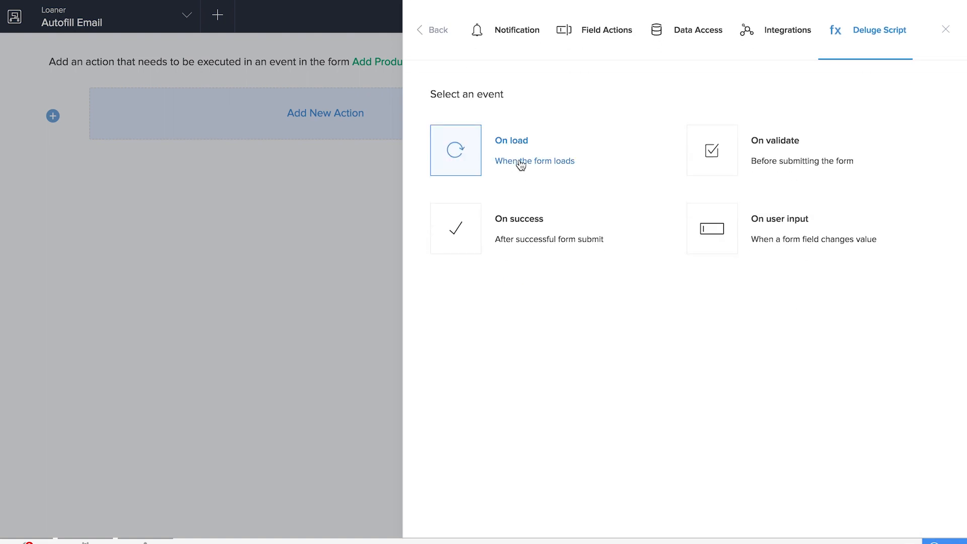
left_click(512, 140)
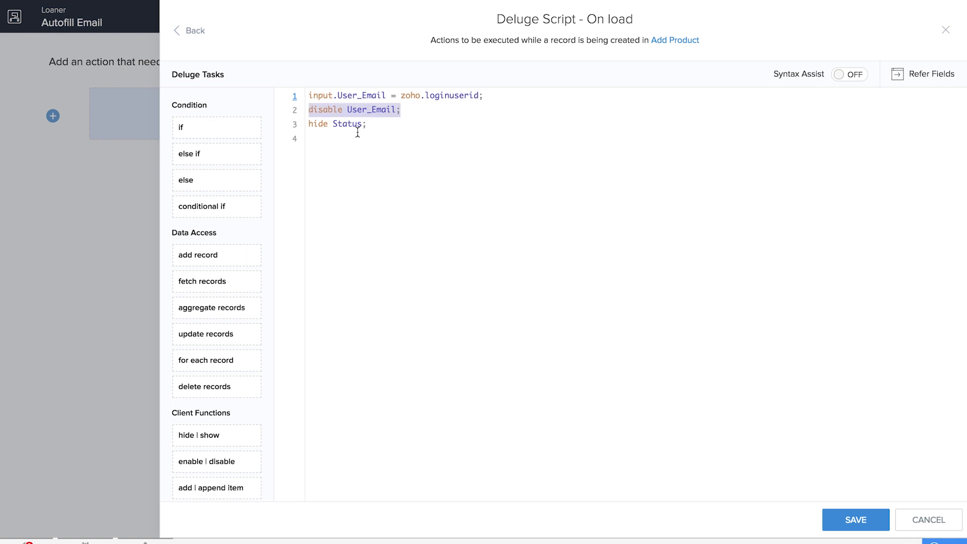
left_click(350, 123)
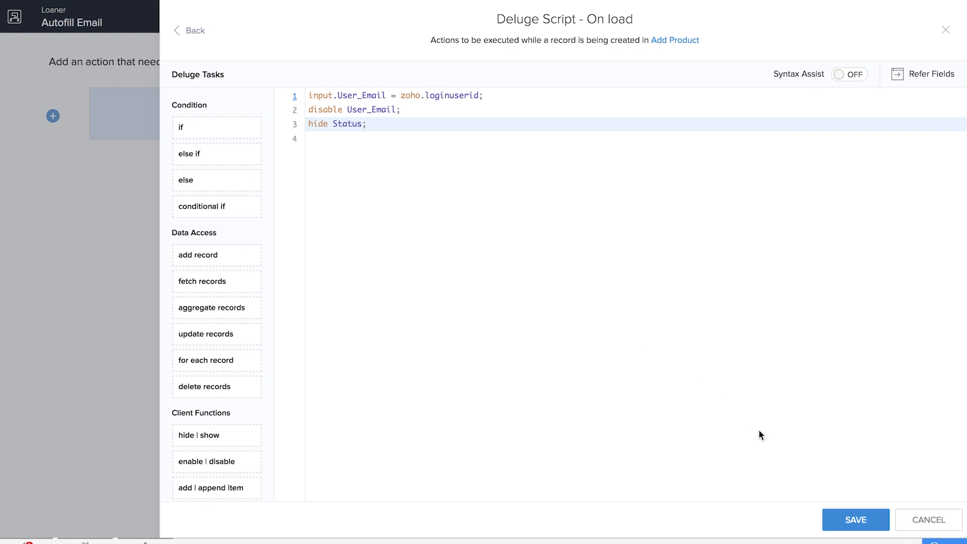
left_click(856, 520)
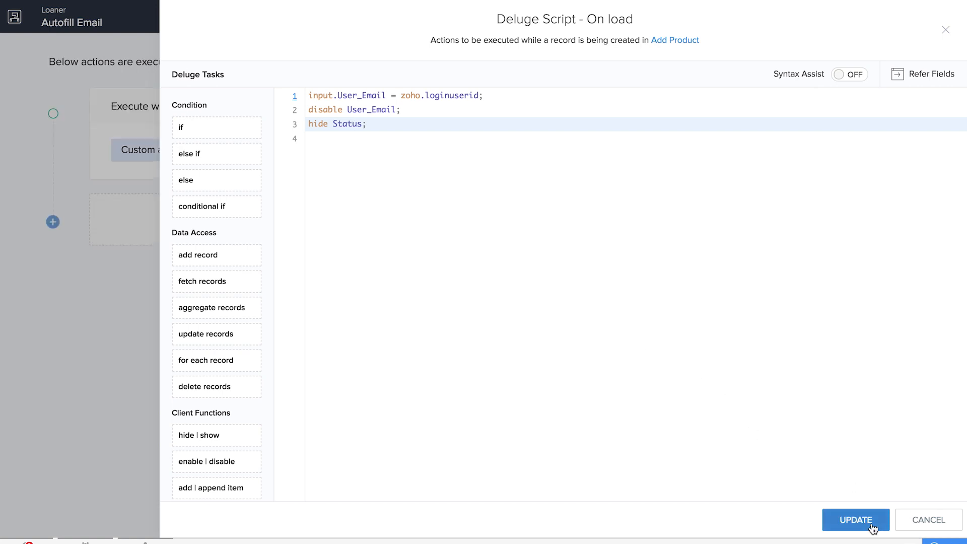
left_click(855, 520)
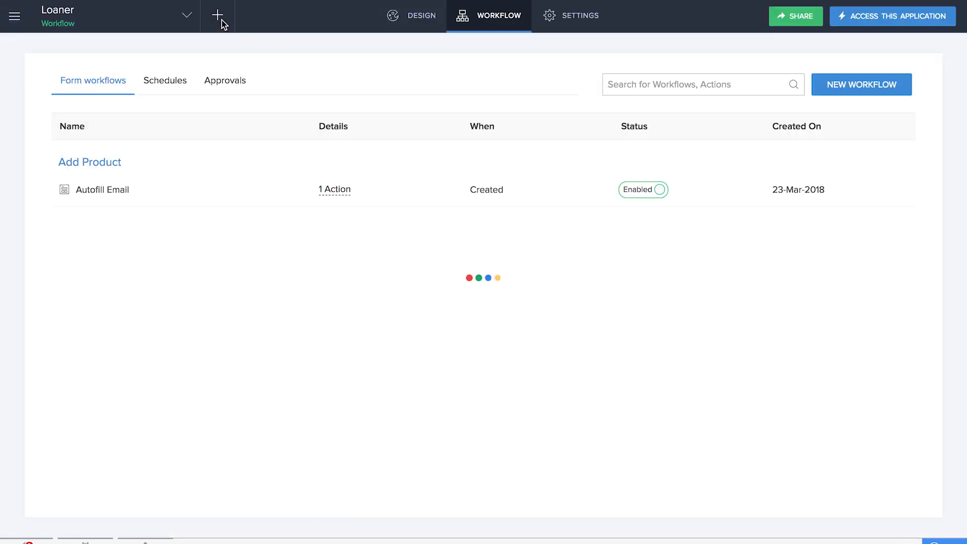
Create a Notify Through Email workflow on new Borrow a Product records
left_click(218, 15)
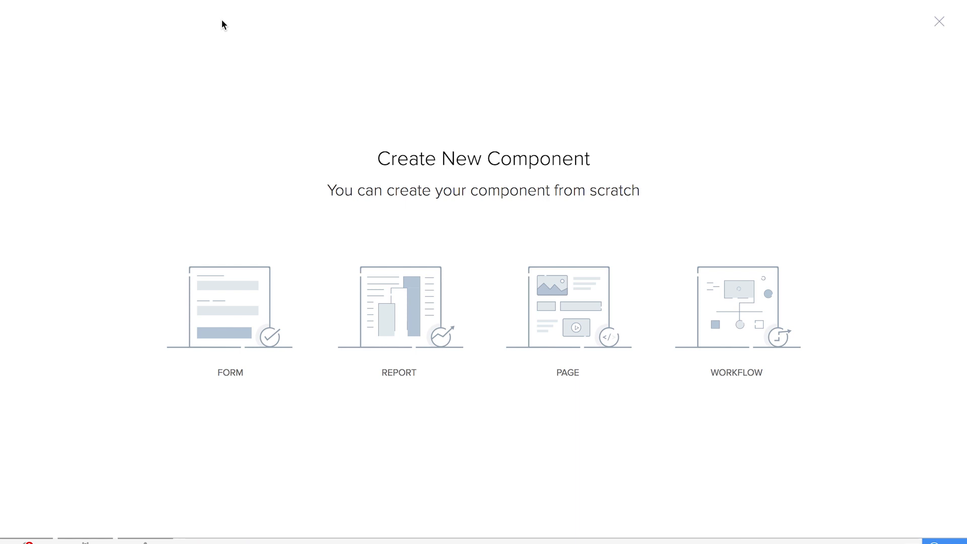
left_click(736, 307)
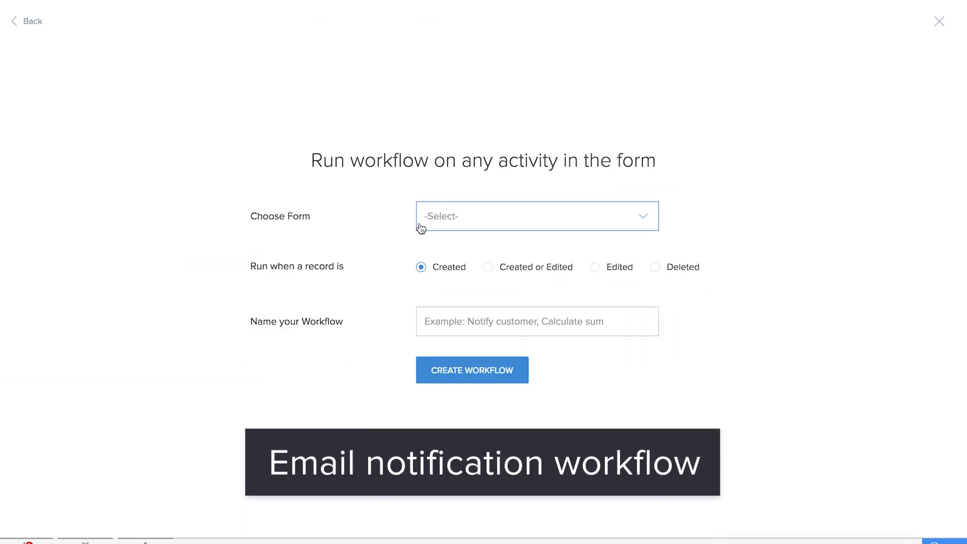
left_click(536, 216)
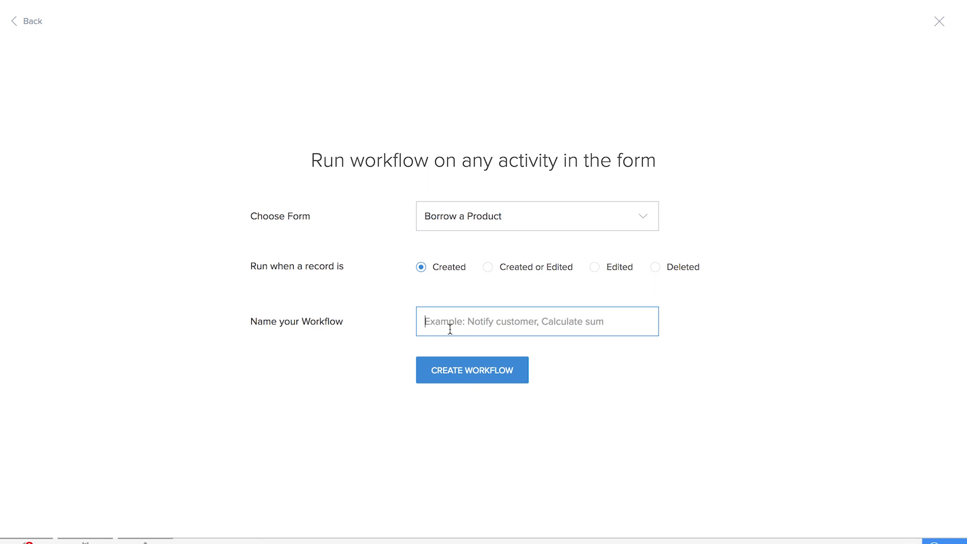
left_click(472, 369)
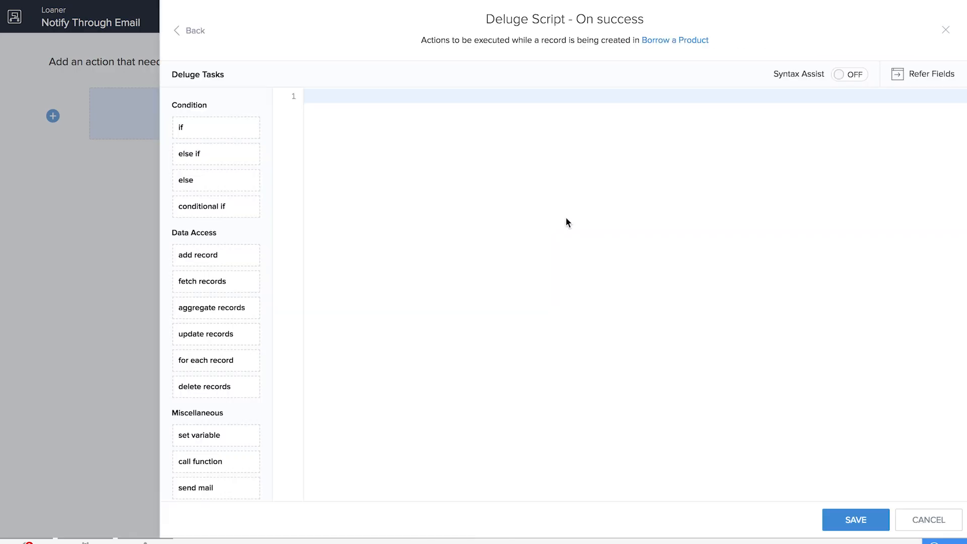
Script fetching rec = Add_Product[ID == input.Product] with a sendmail to rec.User_Email, and save
type("rec = Add_Product[ID == input.Product];")
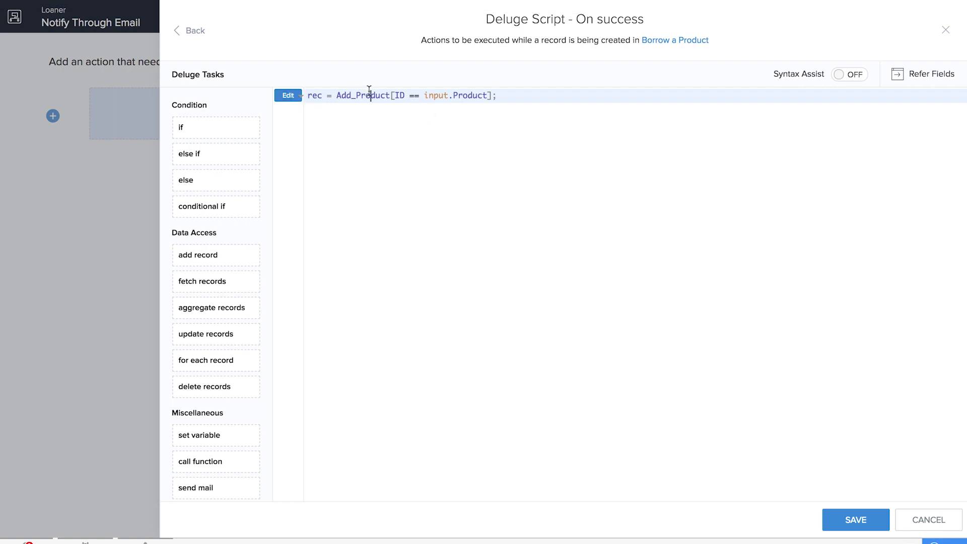
double_click(363, 95)
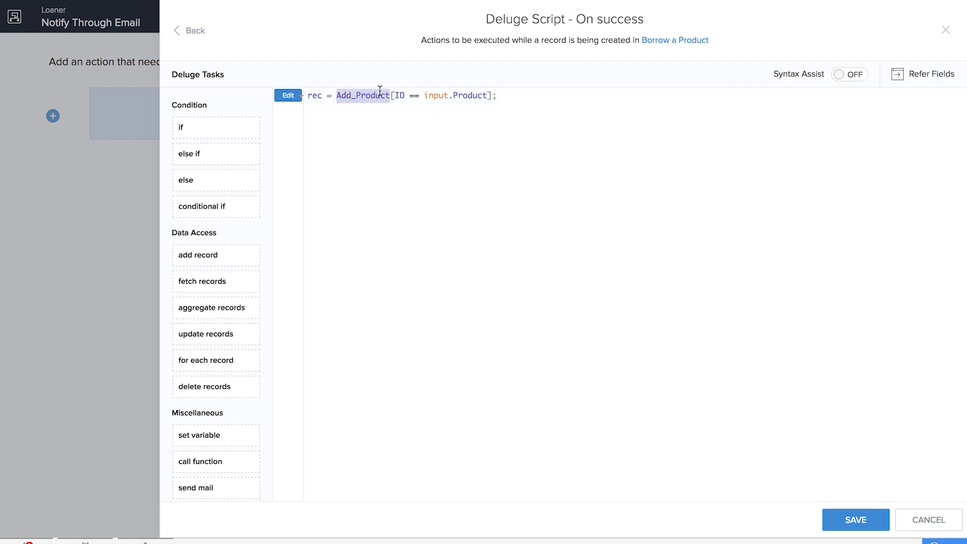
left_click(477, 95)
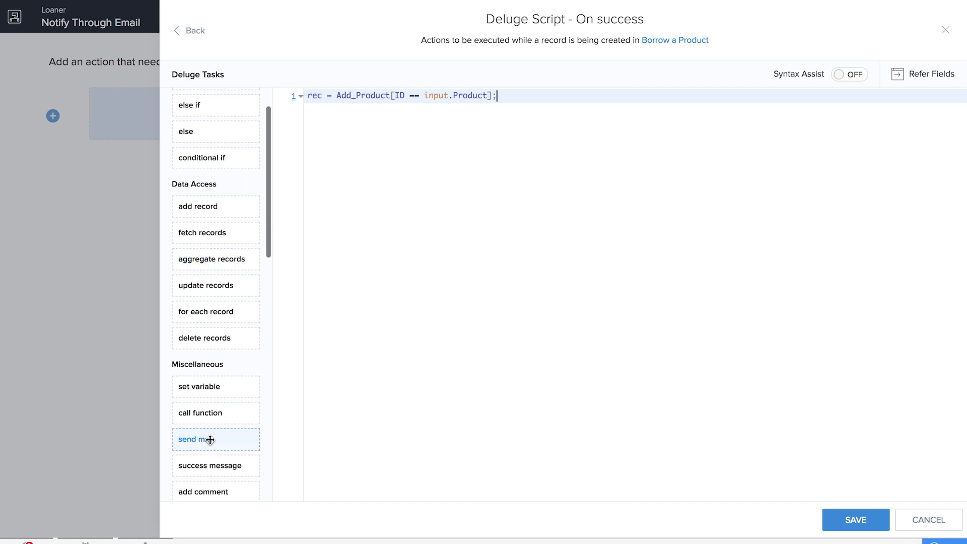
left_click(215, 439)
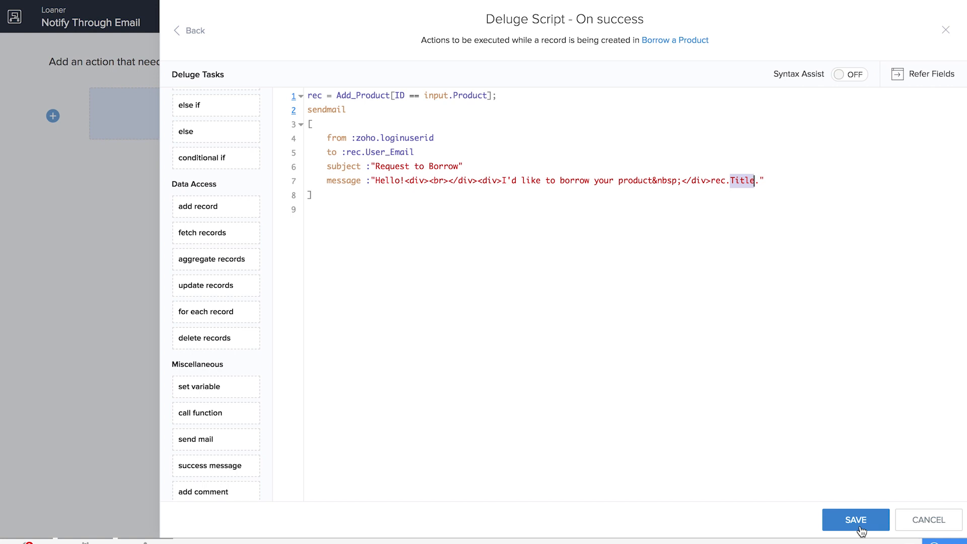
left_click(855, 520)
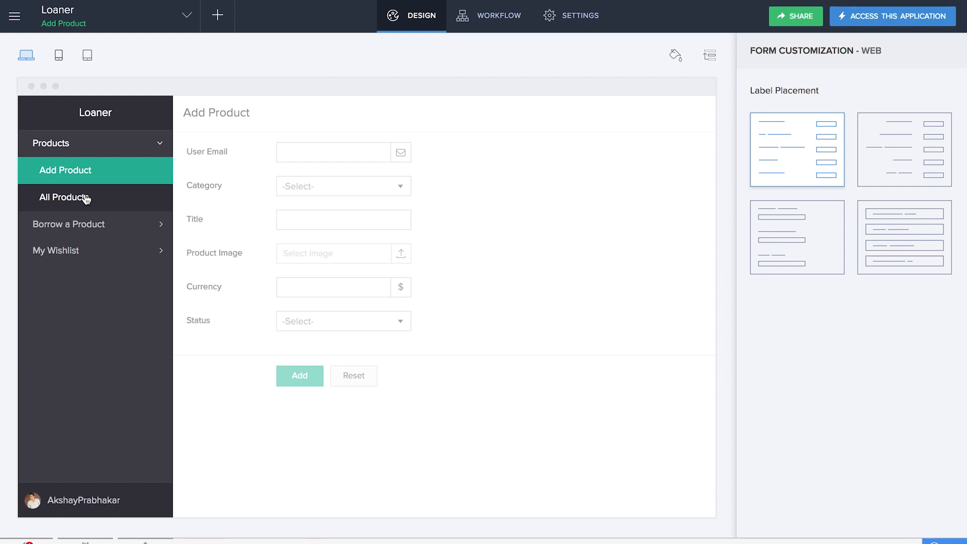
Add a single-record action named Grant to the All Products report and start its workflow
left_click(65, 197)
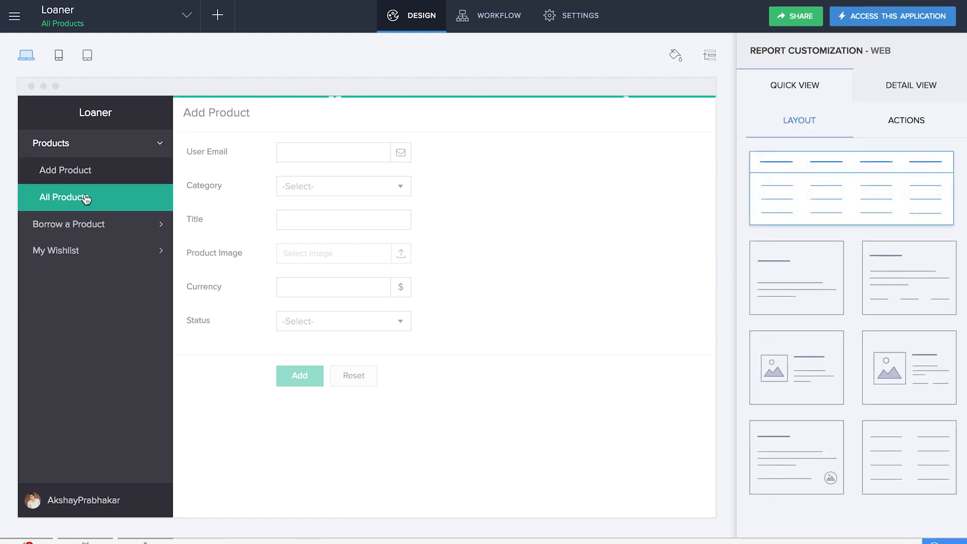
left_click(906, 120)
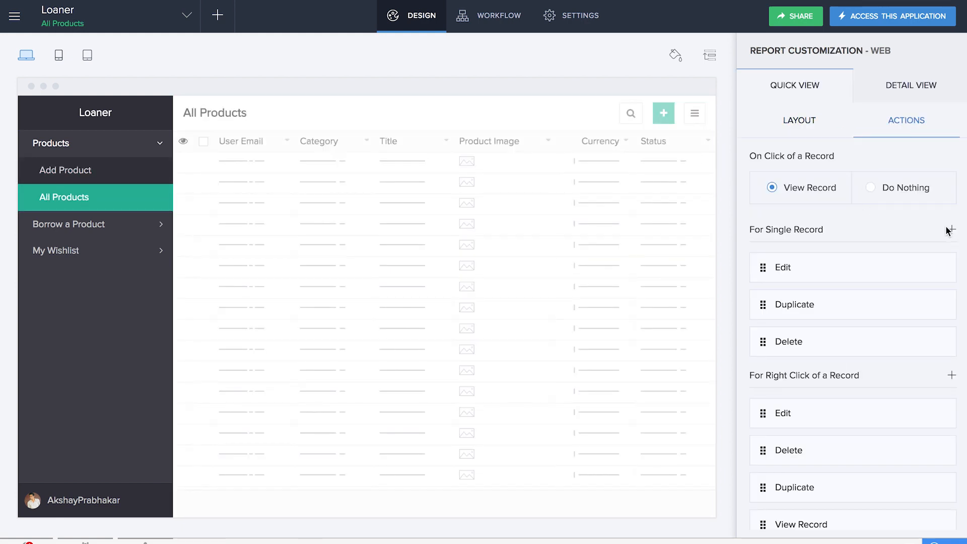
left_click(952, 230)
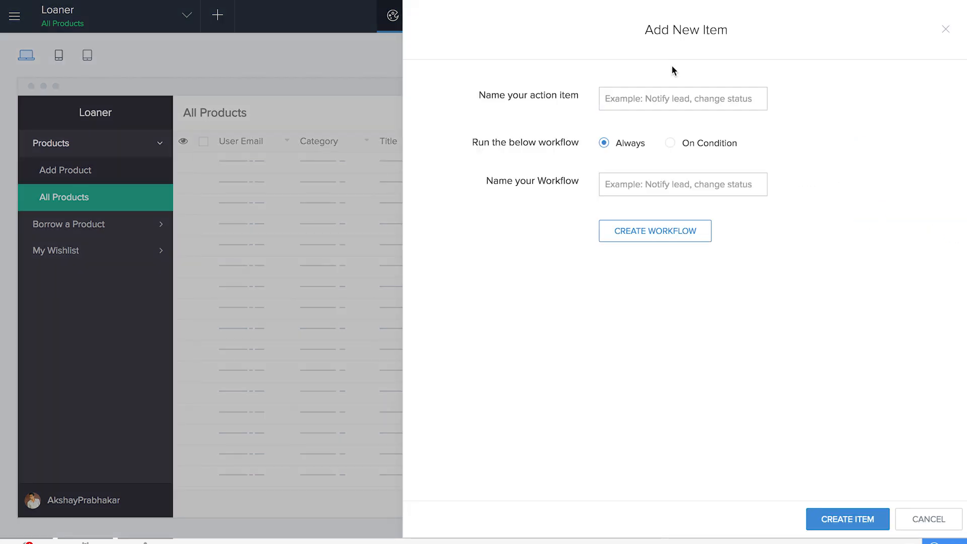
left_click(683, 98)
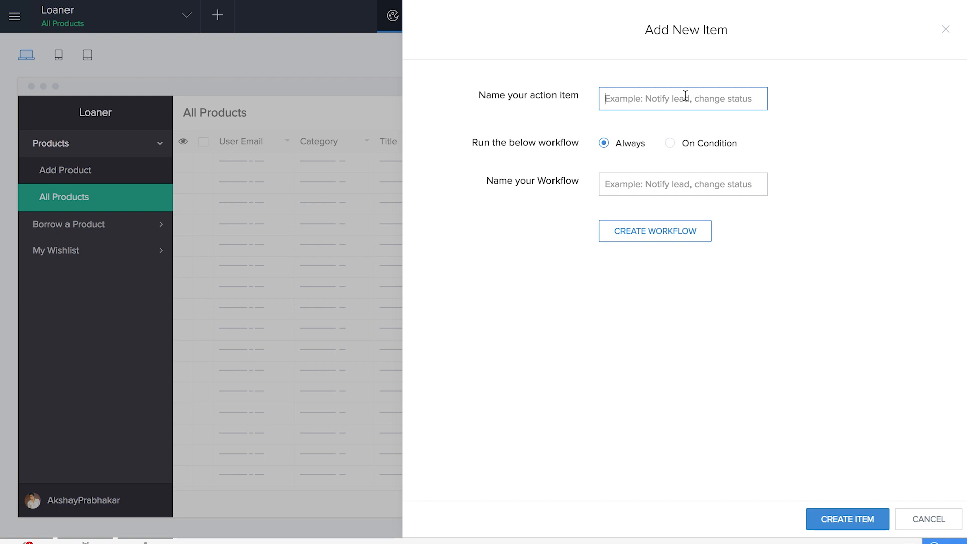
type("G")
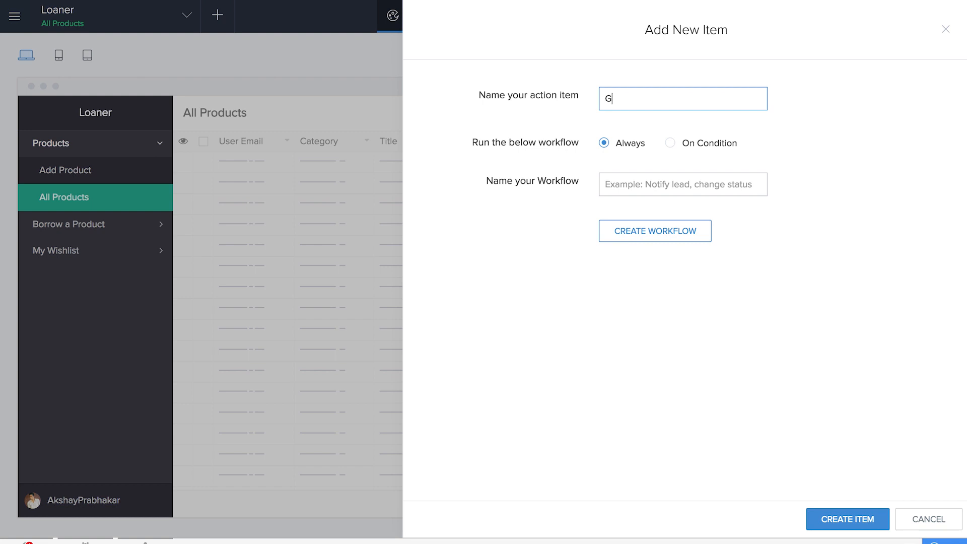
type("rant")
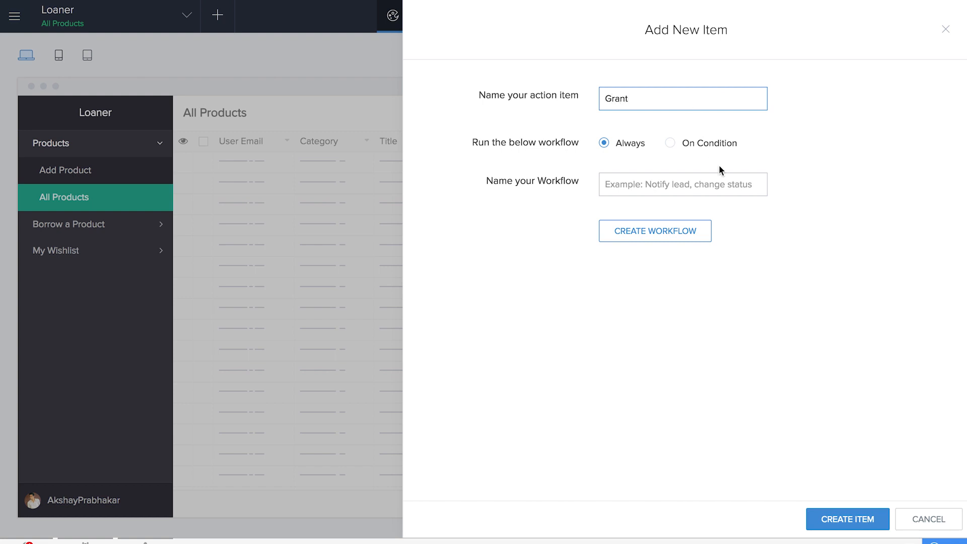
type("G")
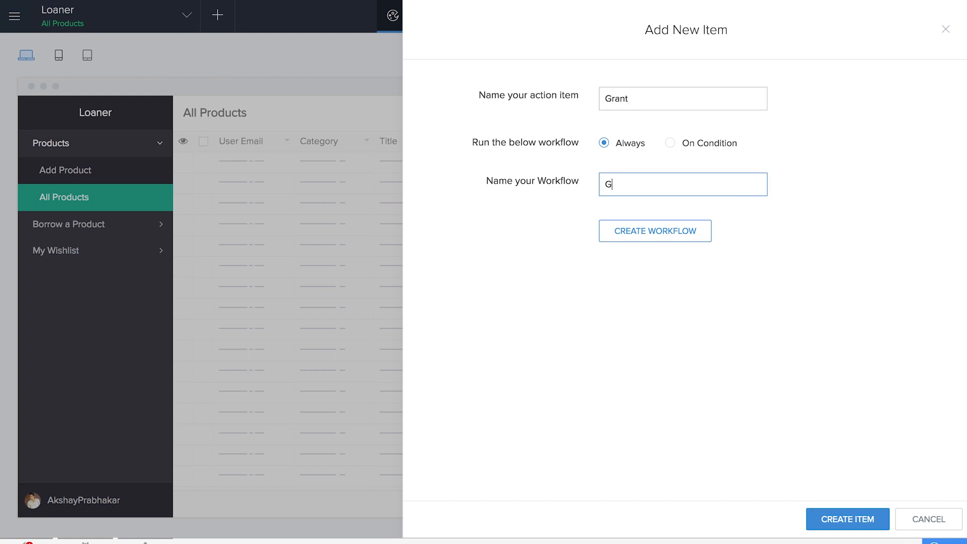
left_click(655, 230)
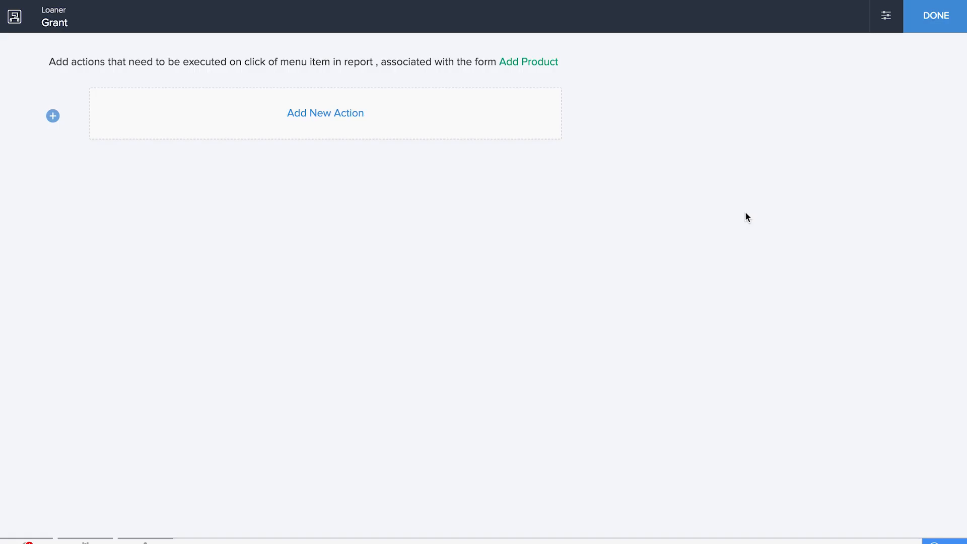
mouse_move(474, 142)
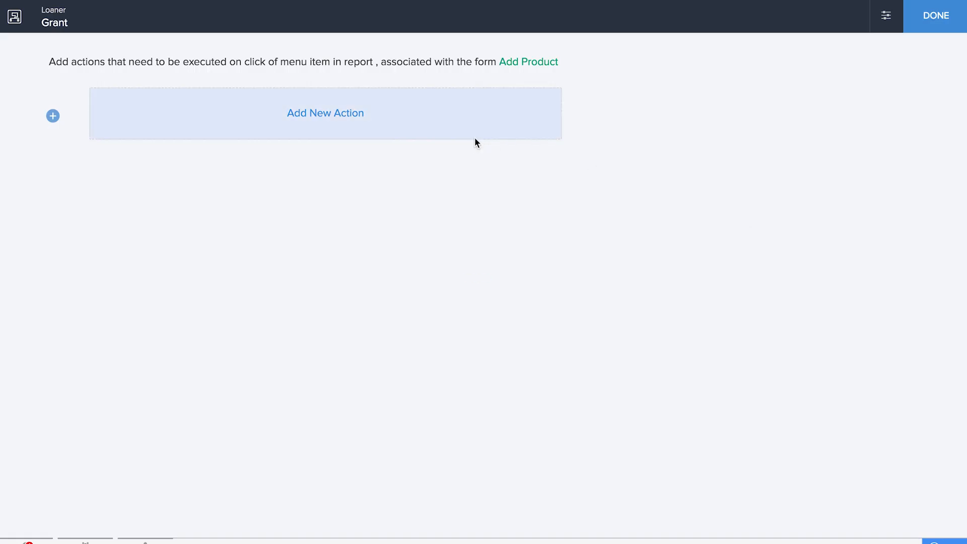
Write and save a Deluge script setting Status to "Granted" and the Add_Product record to Taken
left_click(326, 113)
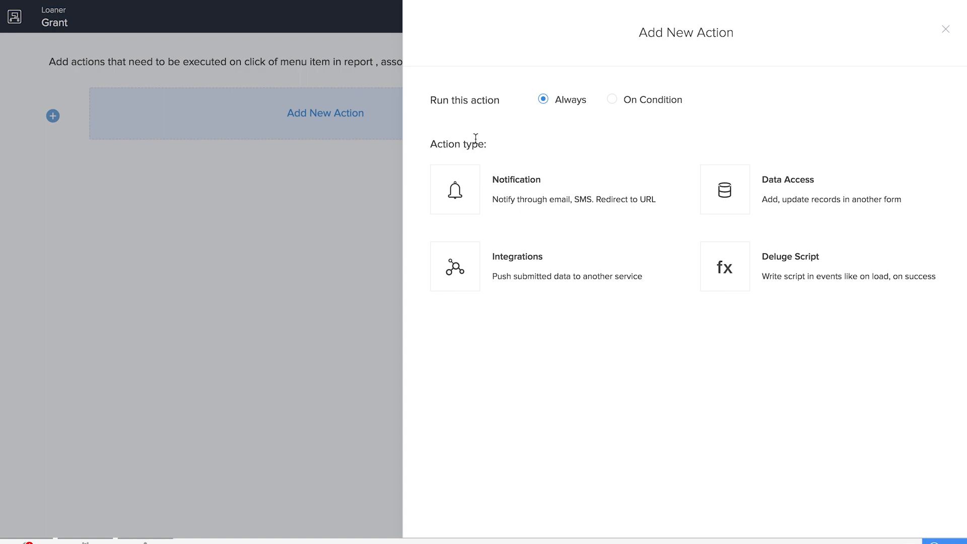
left_click(724, 266)
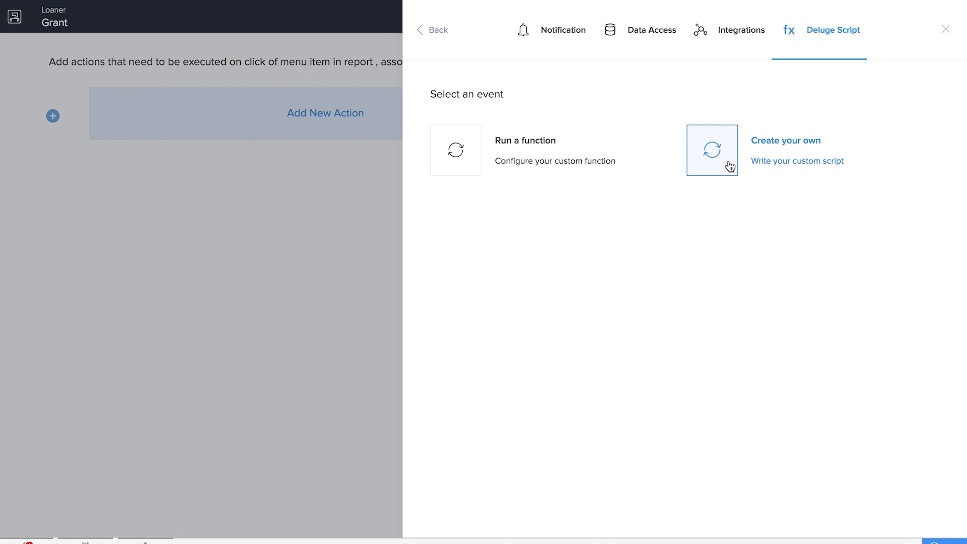
left_click(713, 150)
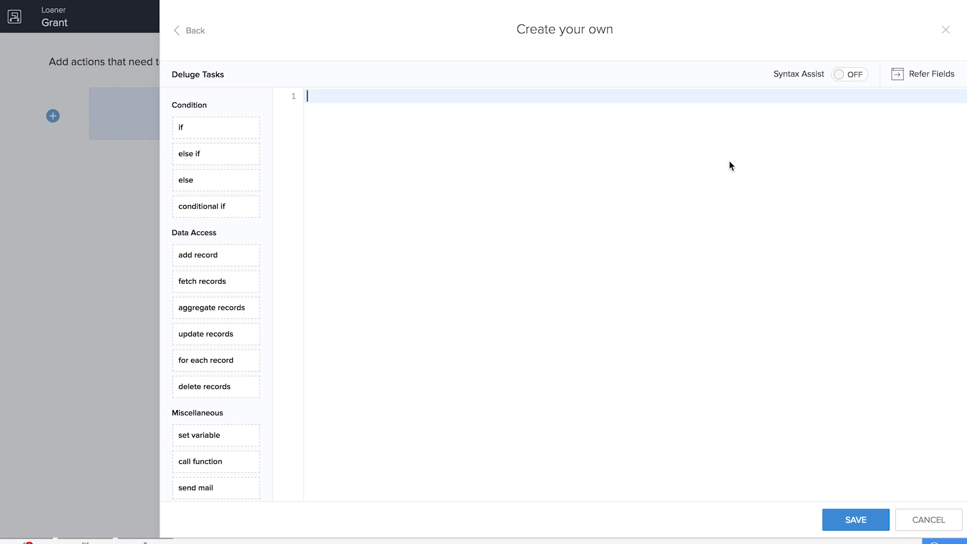
type("input.Status = \"Granted\";")
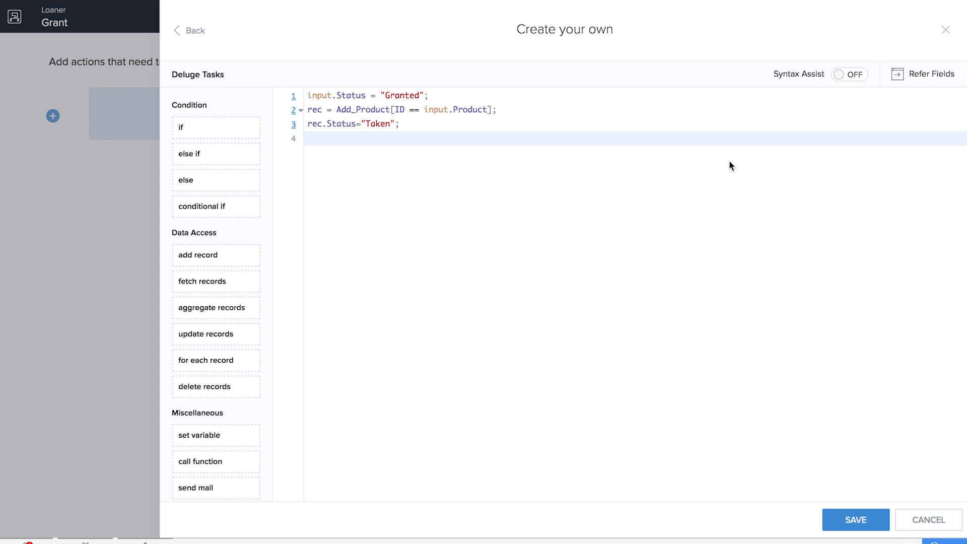
left_click(308, 138)
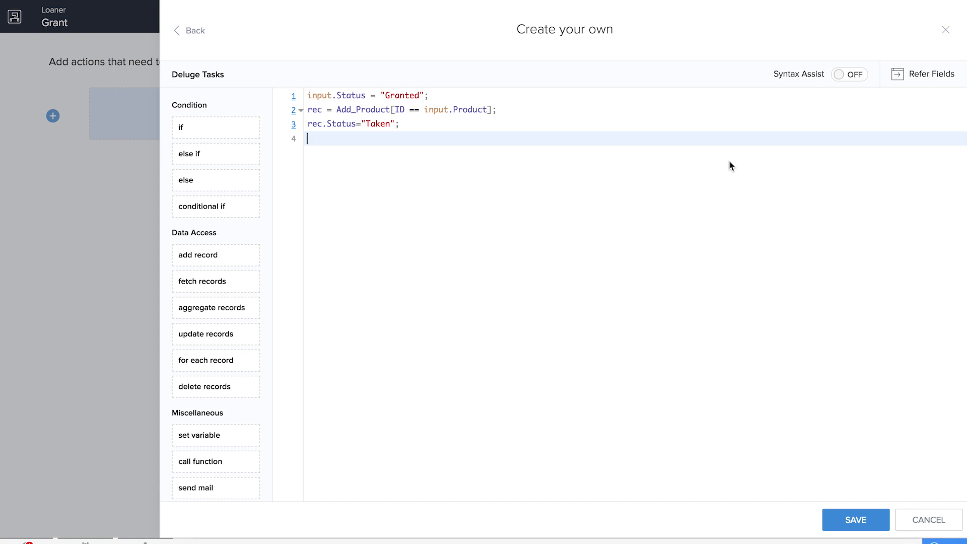
double_click(402, 96)
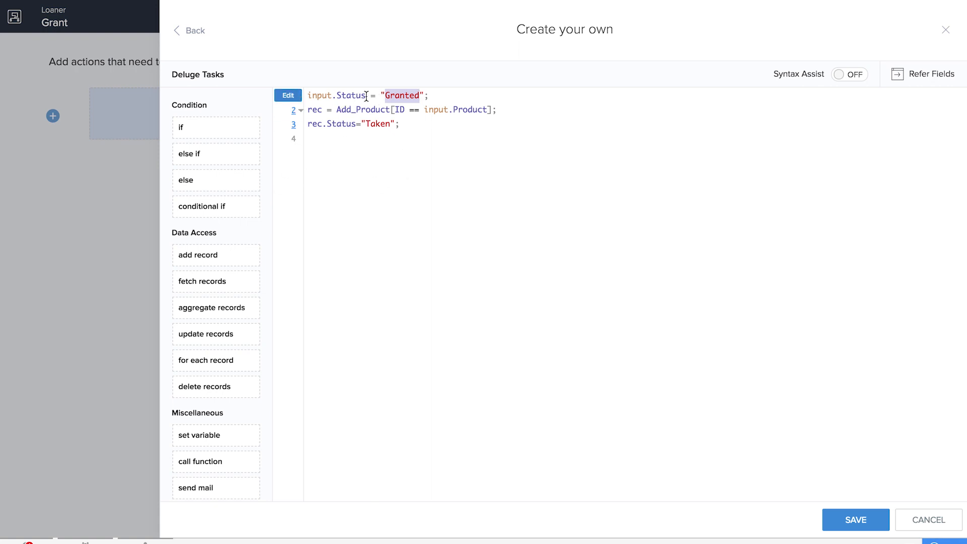
left_click(351, 109)
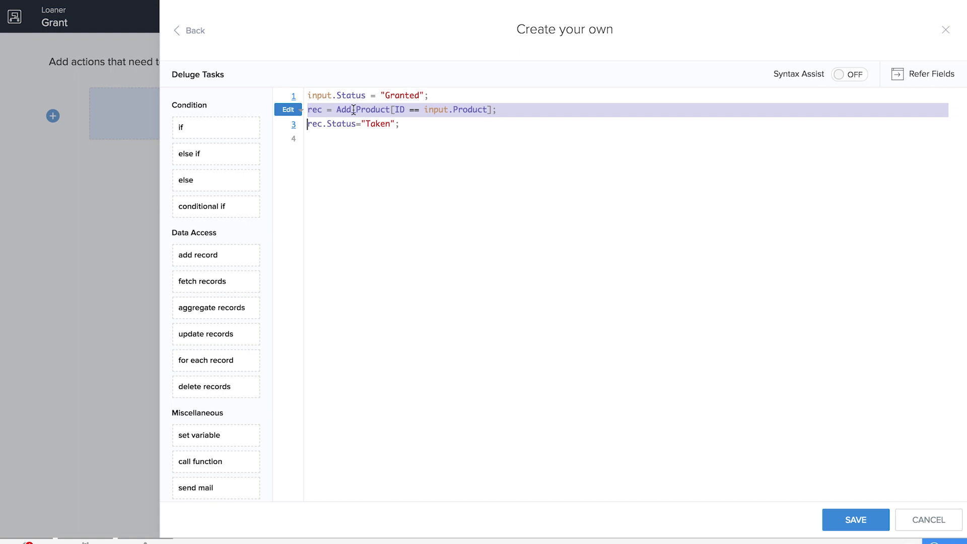
double_click(365, 109)
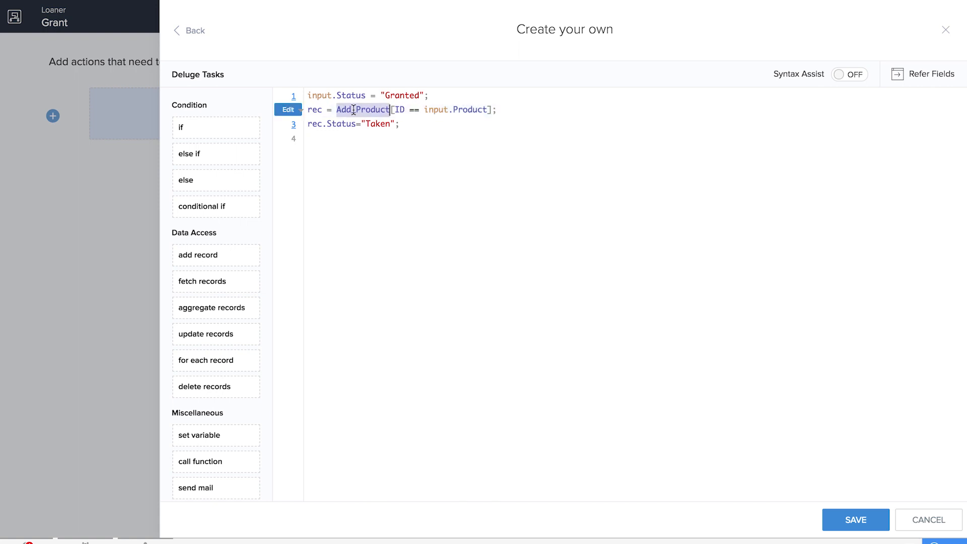
left_click(855, 520)
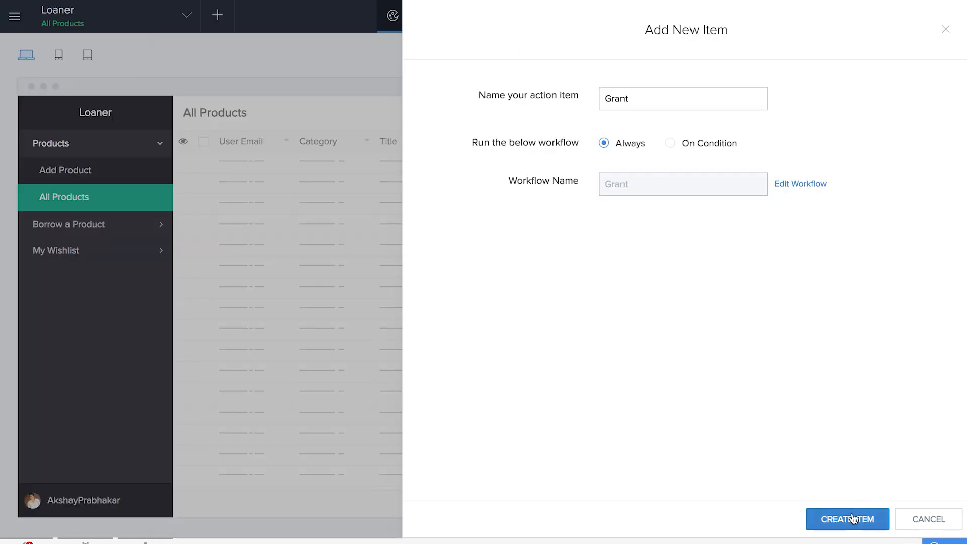
Create the Grant item, then add another single-record action named Deny with its workflow
left_click(846, 519)
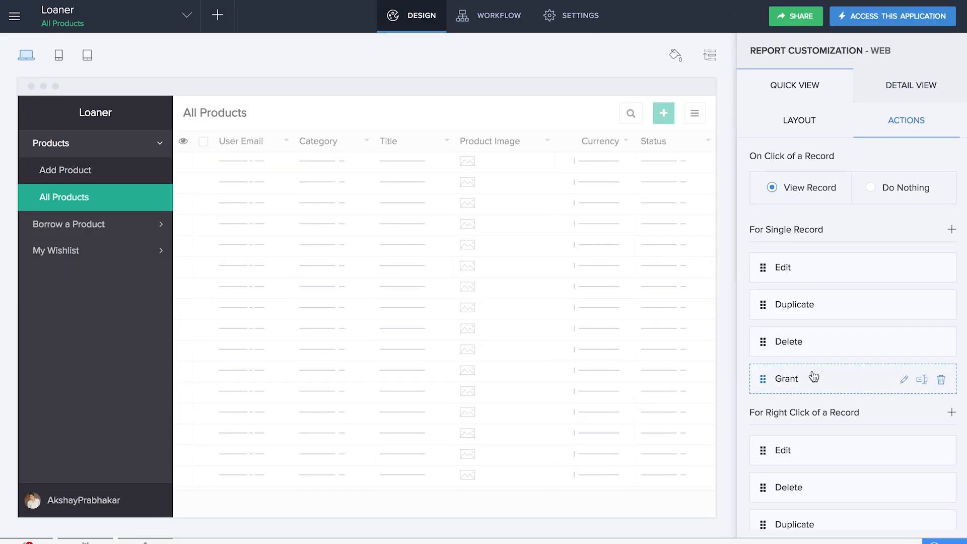
mouse_move(948, 232)
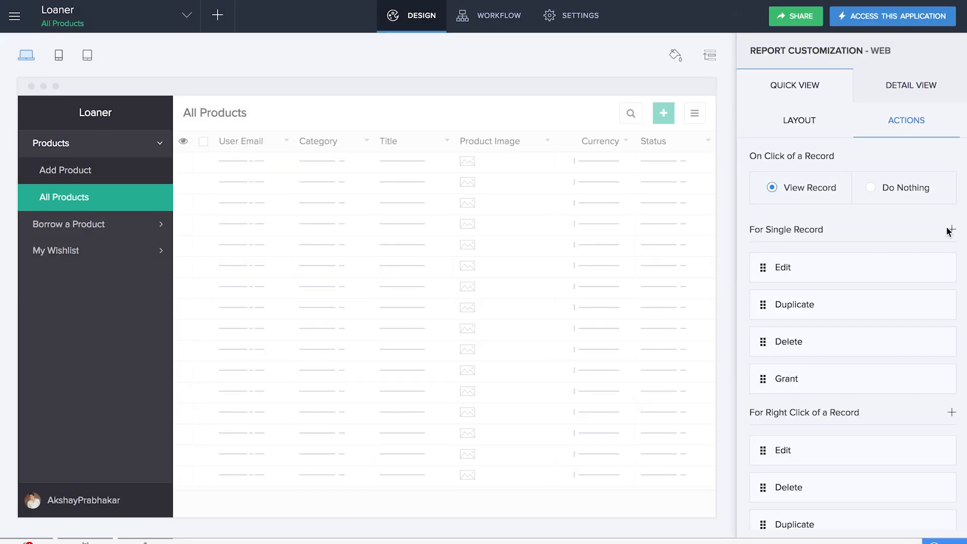
left_click(952, 230)
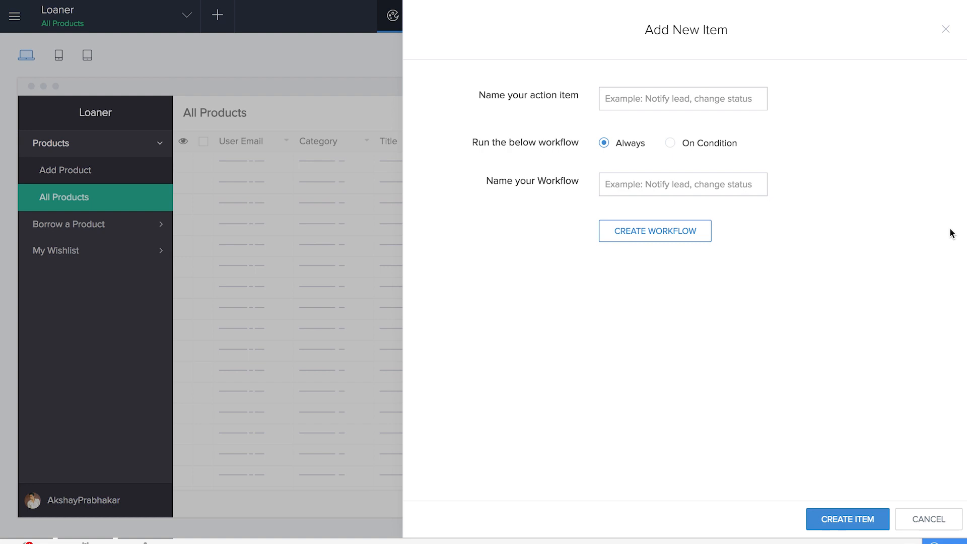
left_click(682, 99)
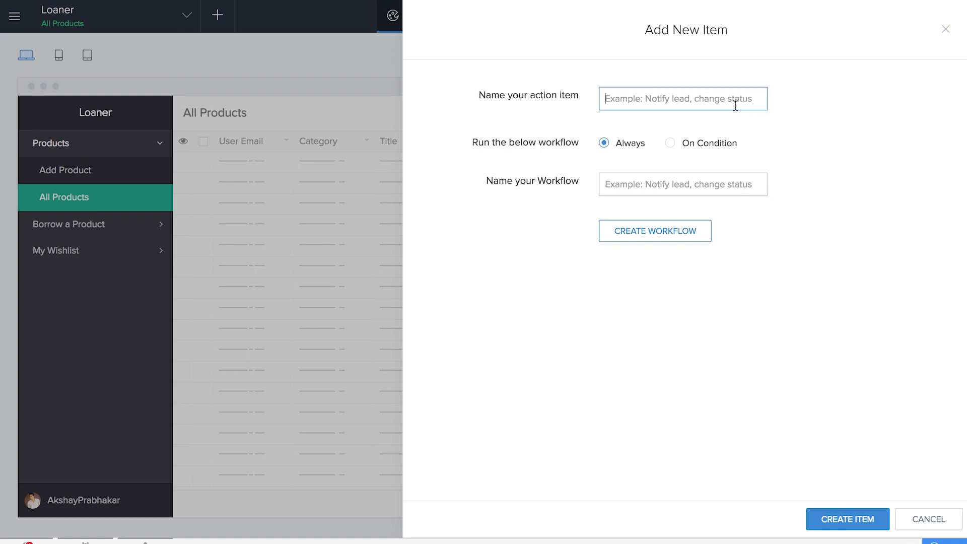
type("De")
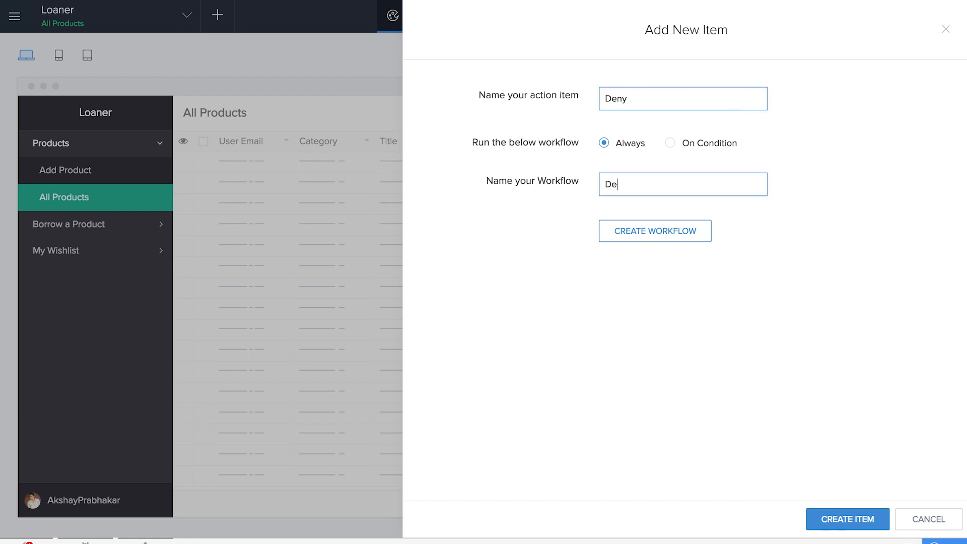
type("ny")
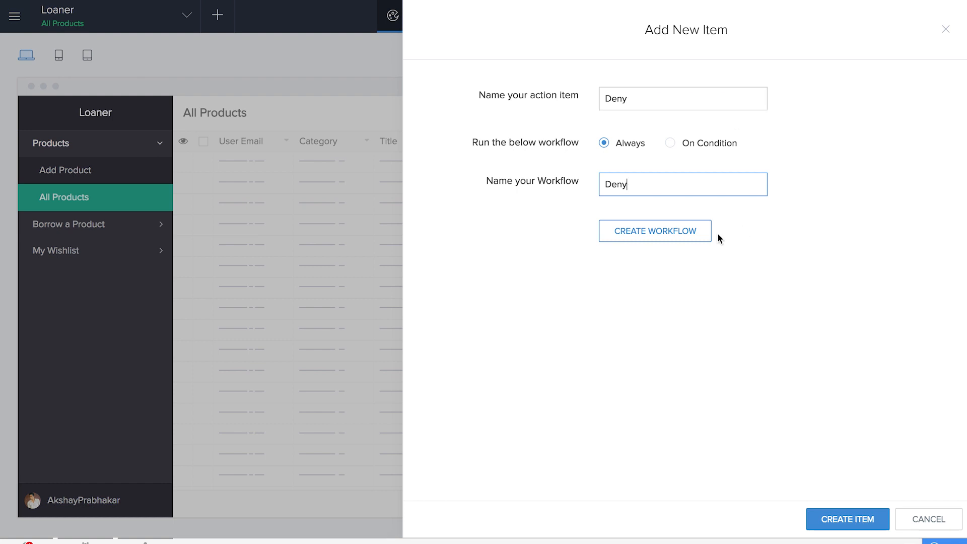
left_click(655, 231)
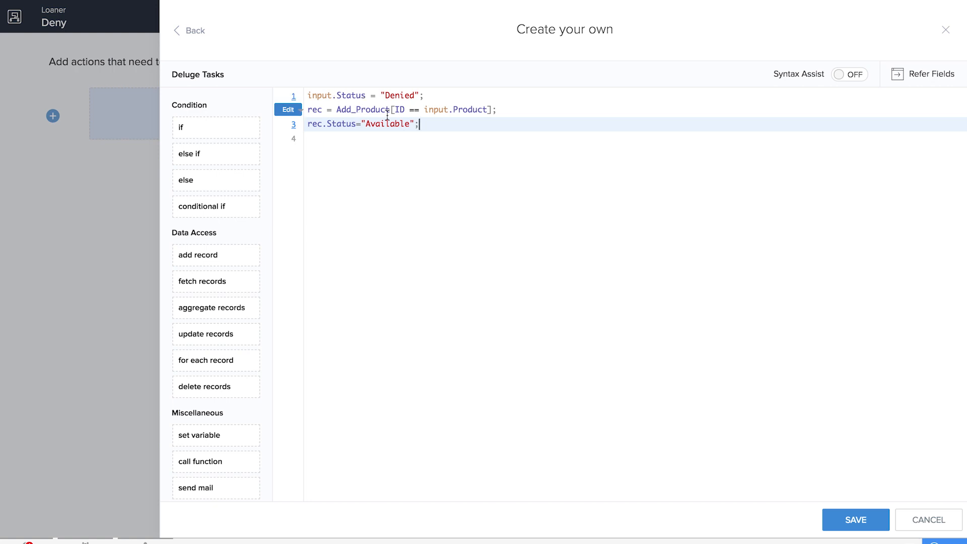
Save a script marking the request Denied and the product Available, and create the Deny item
double_click(400, 95)
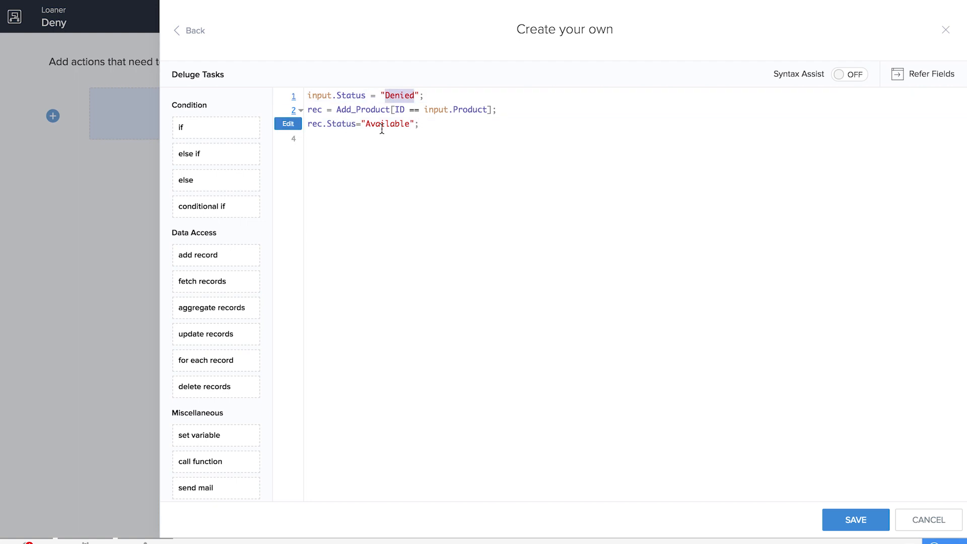
double_click(387, 124)
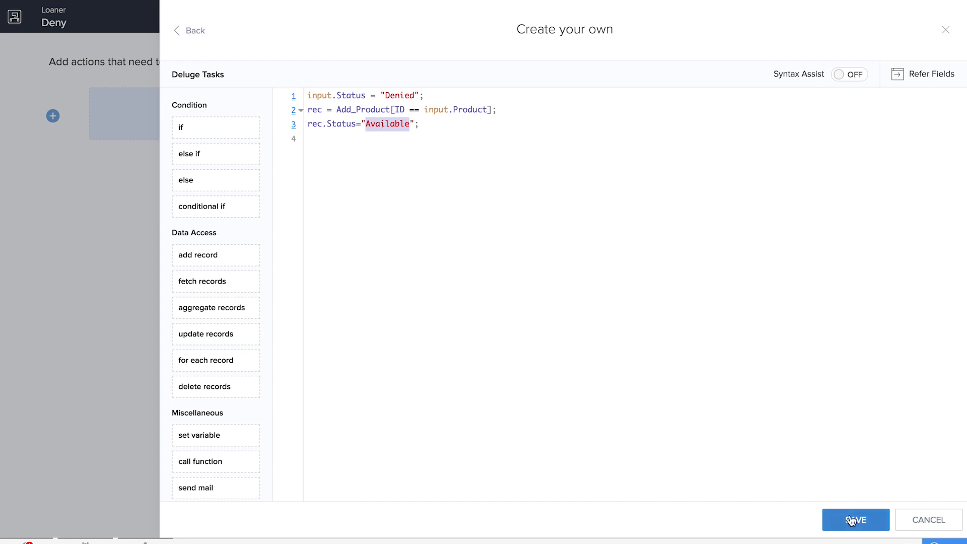
left_click(855, 520)
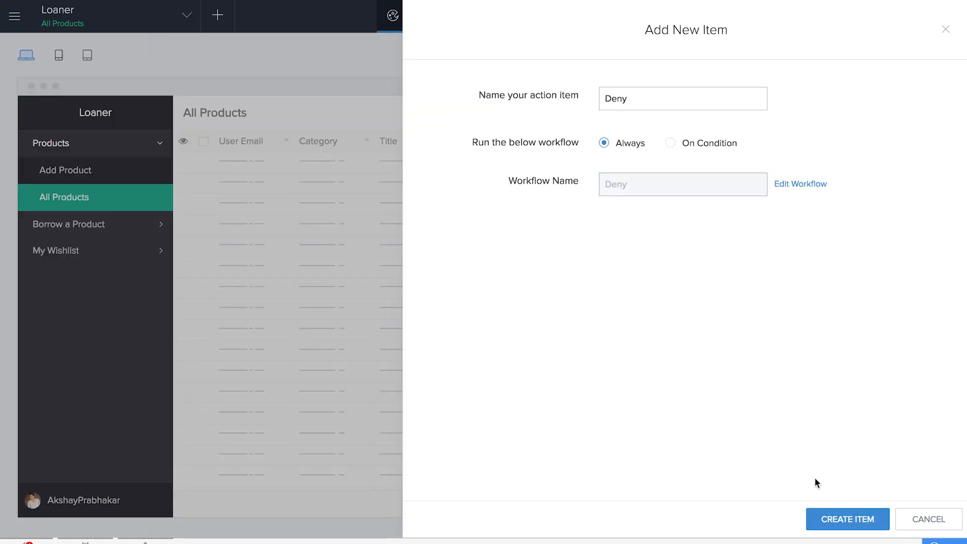
left_click(848, 518)
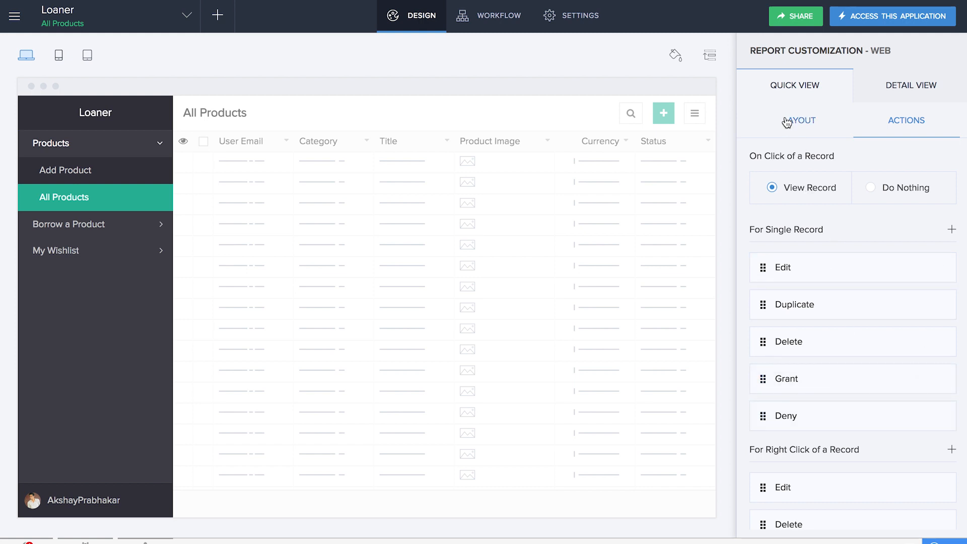
Switch Report Customization from Actions to the Layout options for All Products
left_click(799, 120)
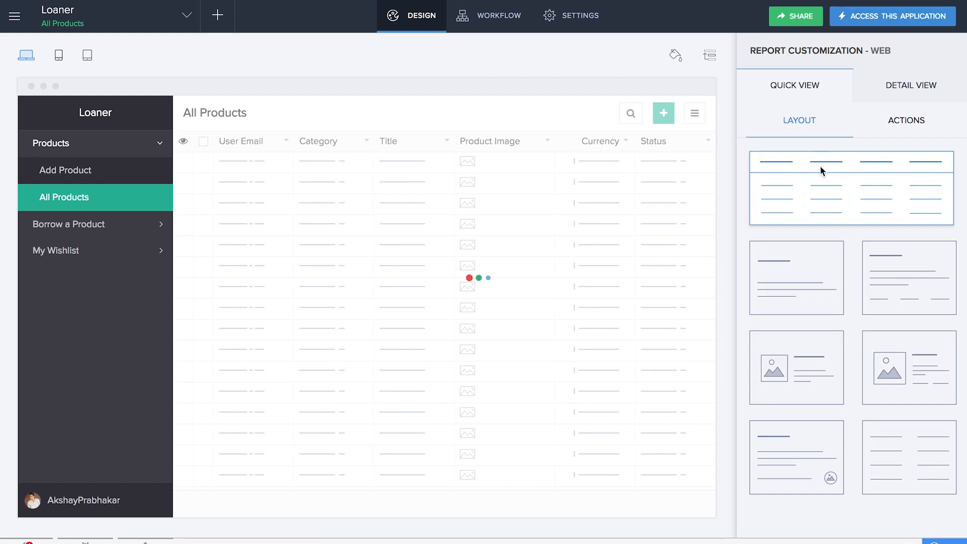
left_click(850, 187)
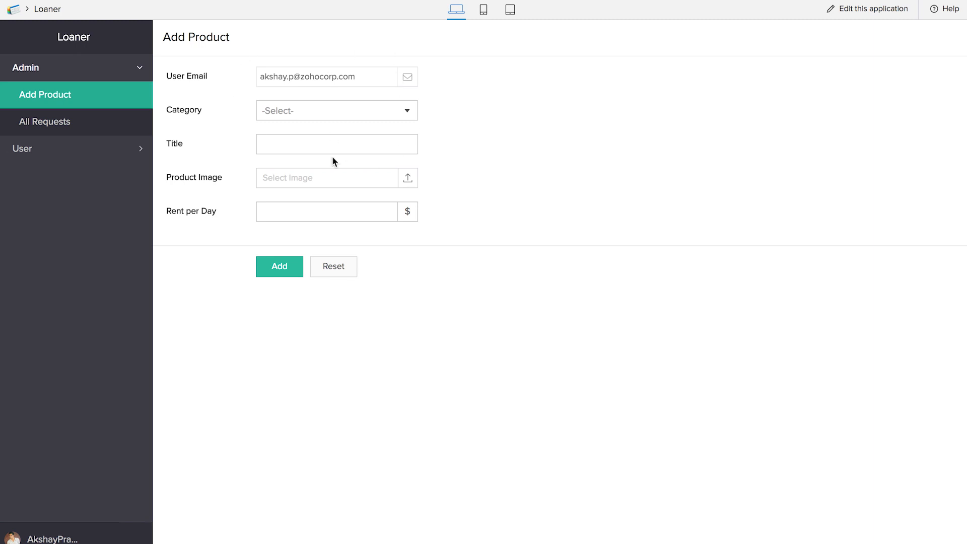
mouse_move(234, 66)
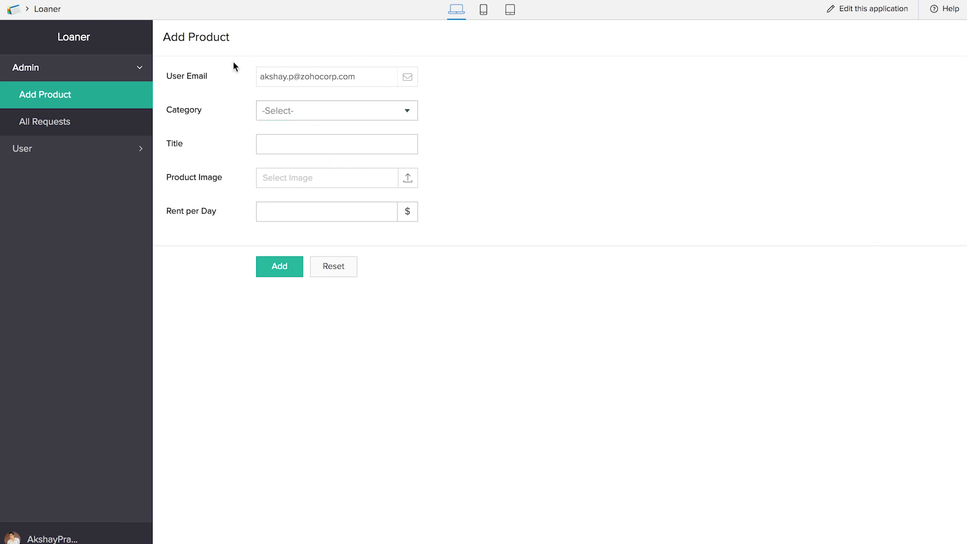
mouse_move(288, 97)
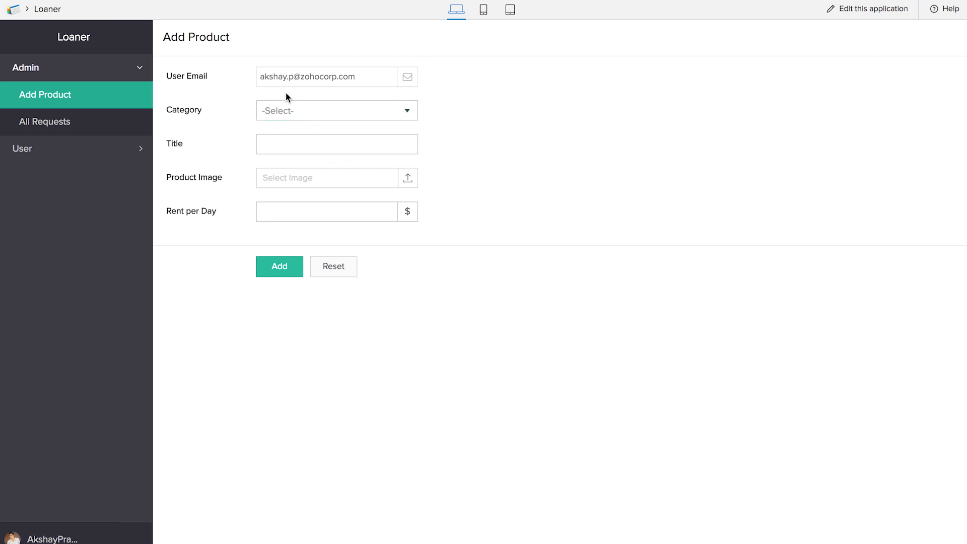
mouse_move(294, 76)
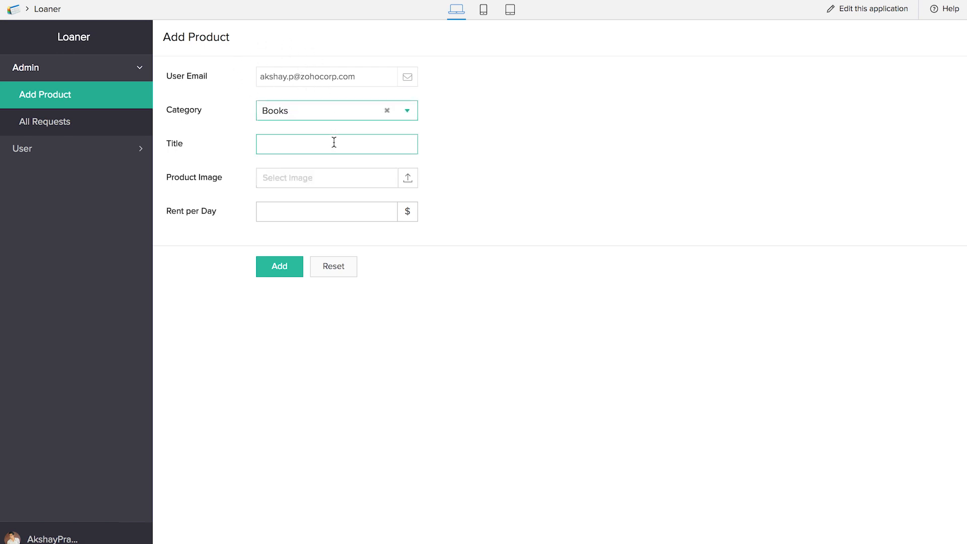
Add the Books product The Firm with rent 1 per day in the live app
type("1")
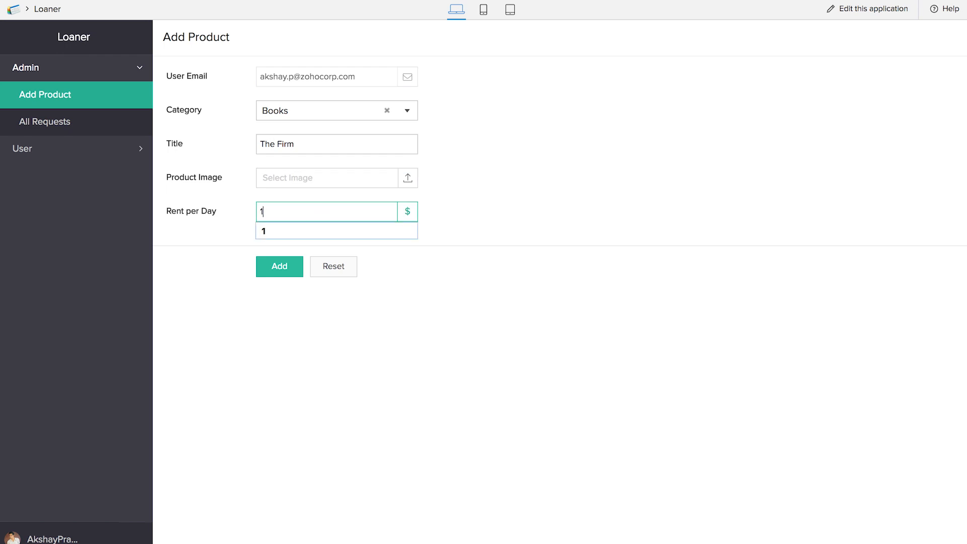
left_click(279, 266)
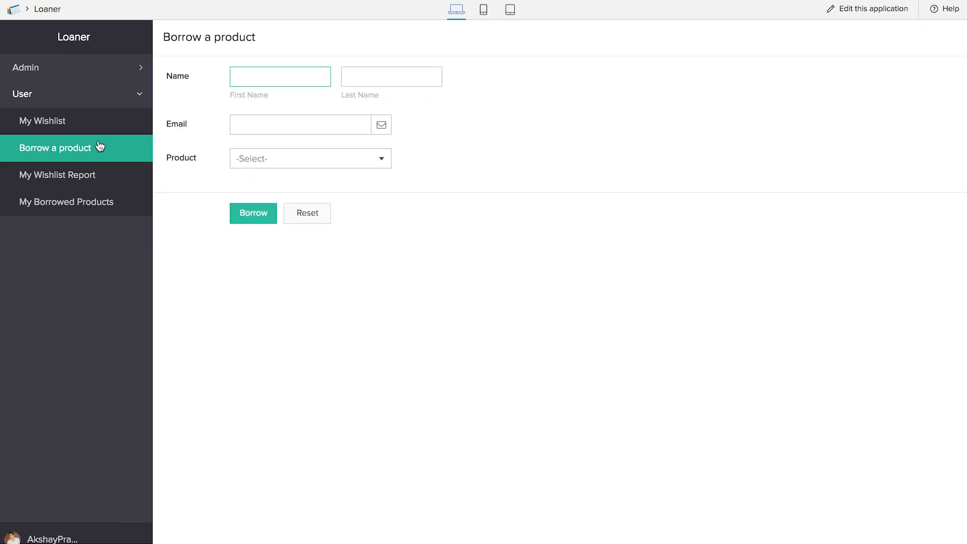
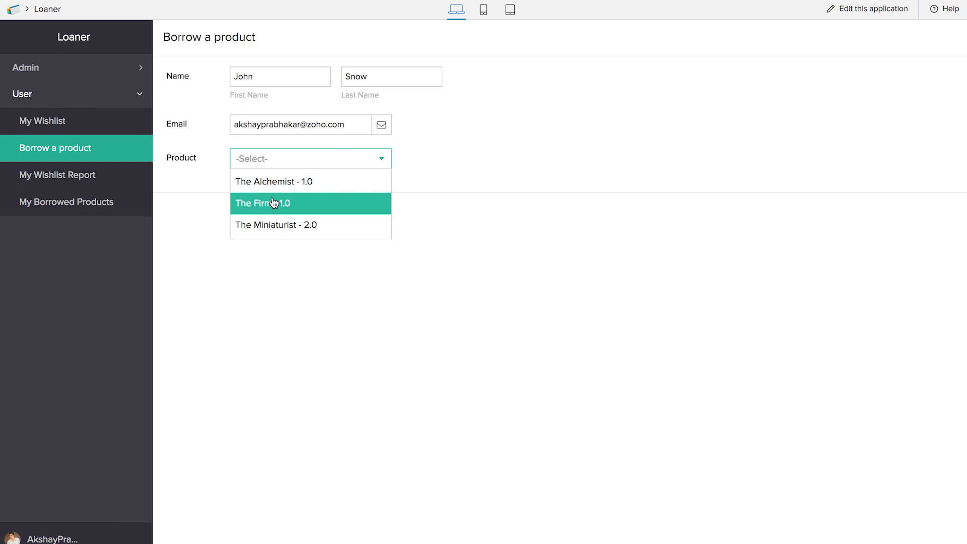
Submit a borrow request for The Firm - 1.0 with the borrower's email filled in
left_click(262, 203)
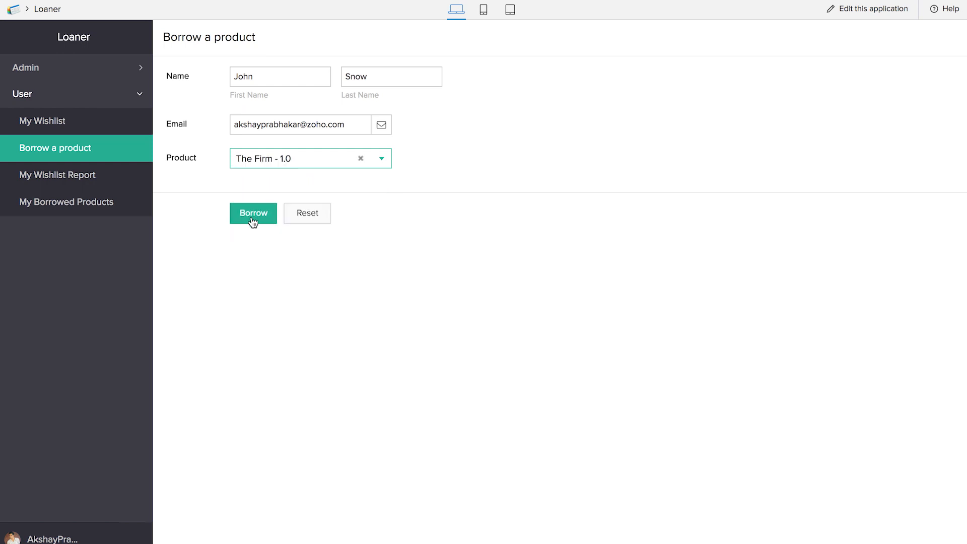
left_click(253, 213)
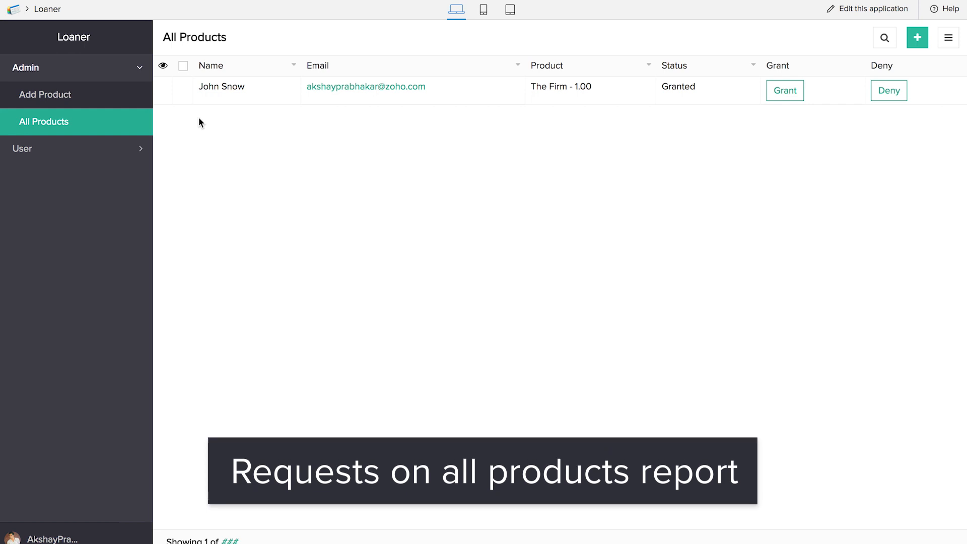
mouse_move(243, 76)
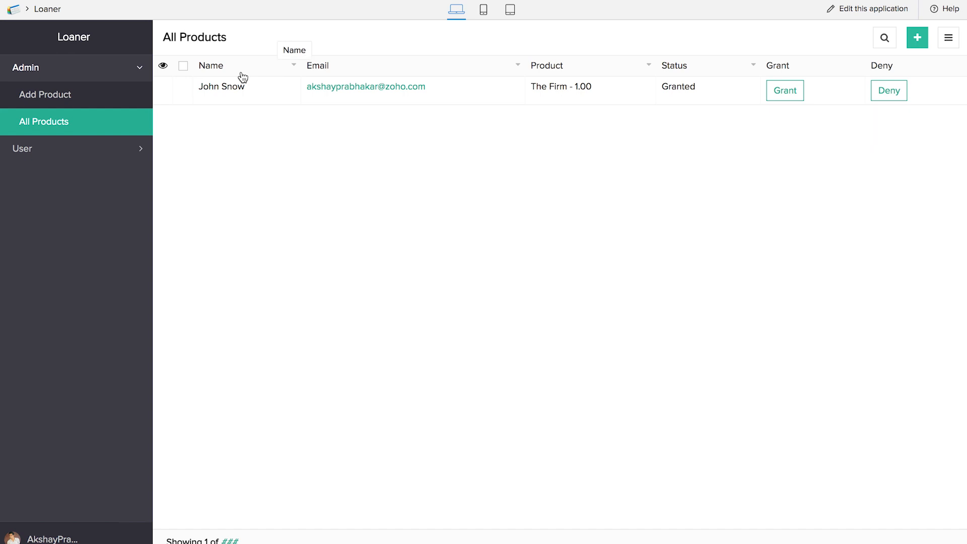
mouse_move(664, 149)
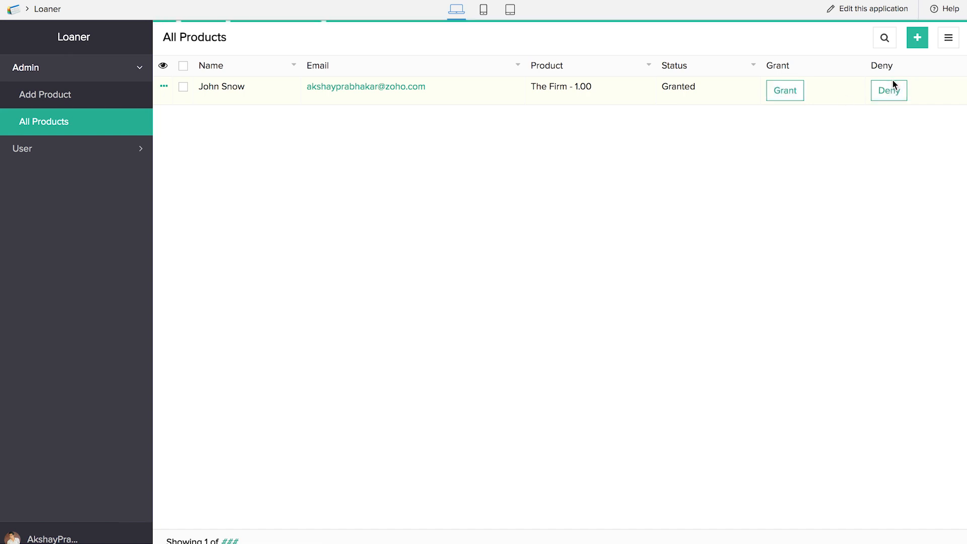
Deny John Snow's borrow request for The Firm from the All Products report
left_click(889, 90)
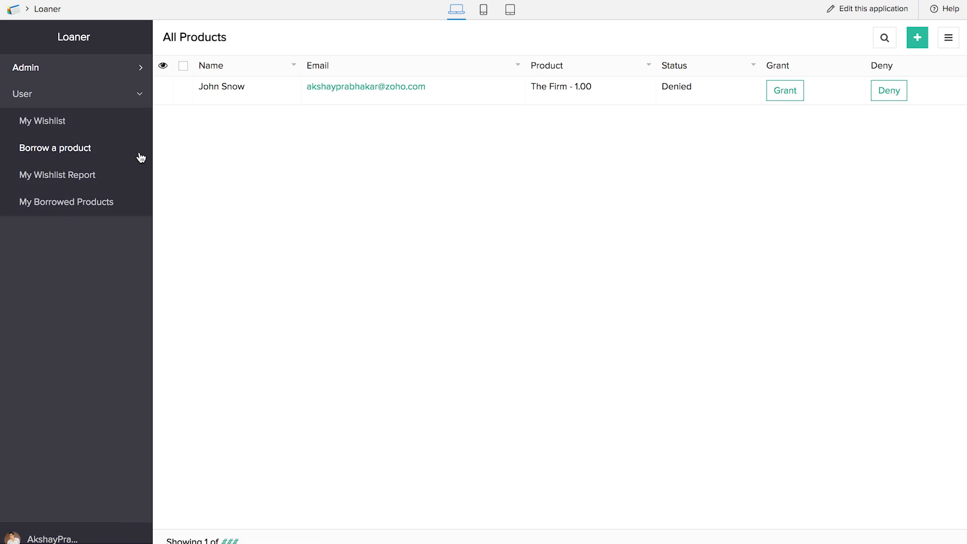
Add The Firm to My Wishlist with description 'By John Grisham' and view it in My Wishlist Report
left_click(44, 121)
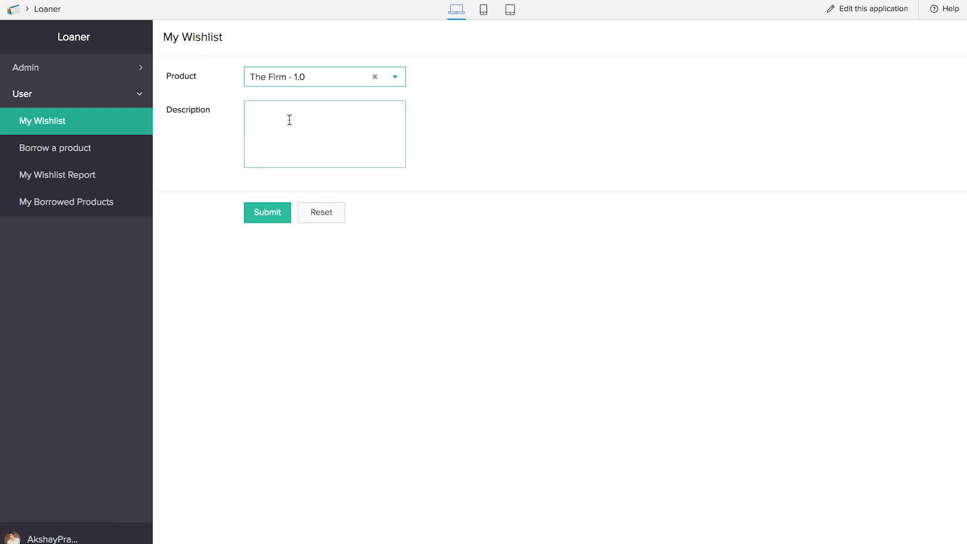
type("By John Grisham")
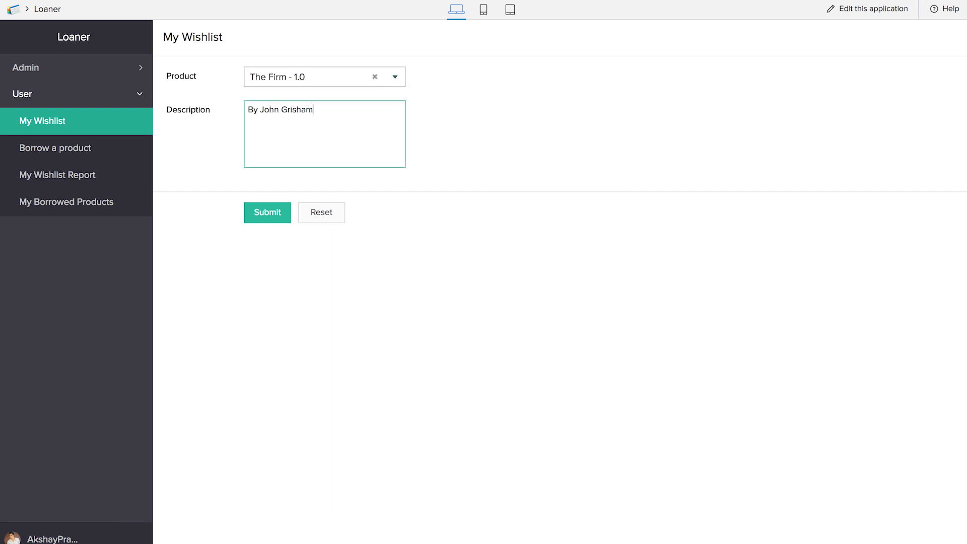
left_click(266, 213)
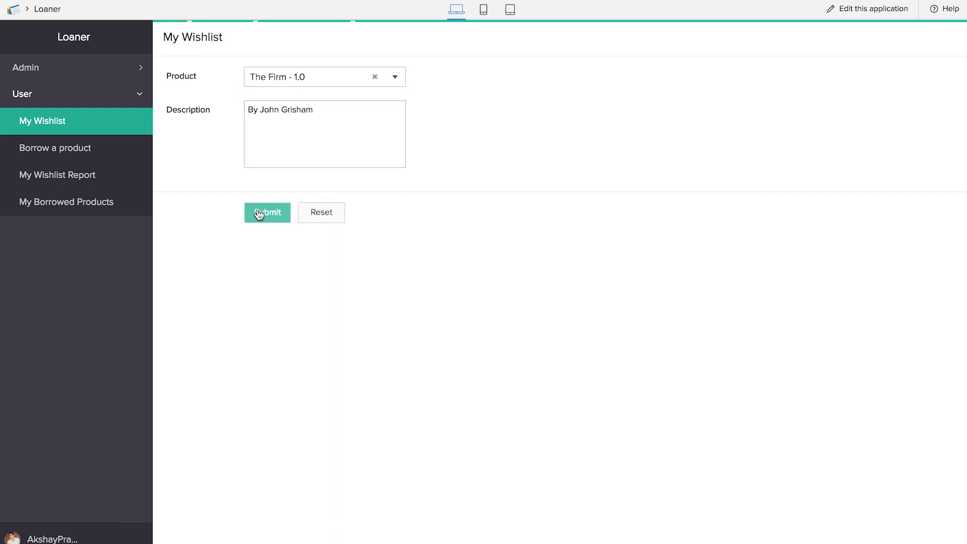
left_click(266, 213)
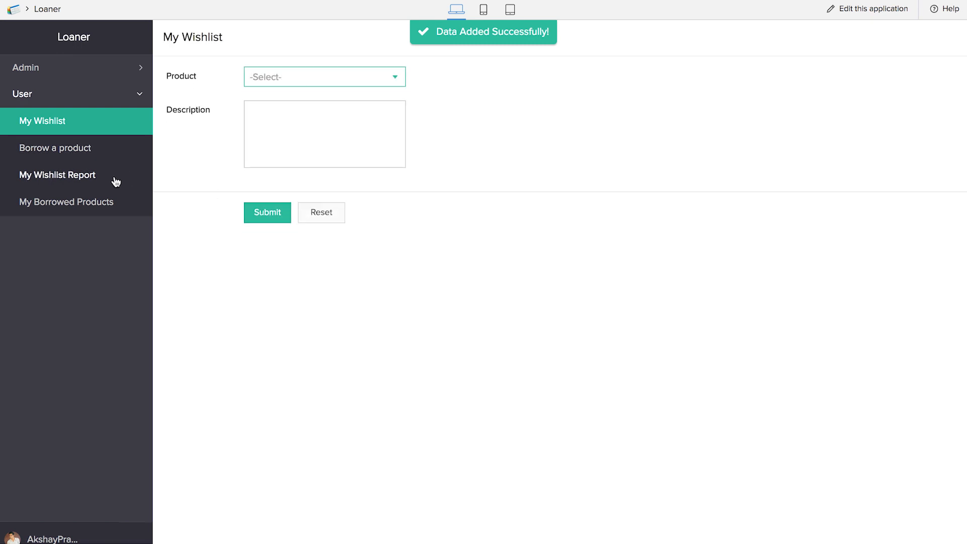
left_click(58, 175)
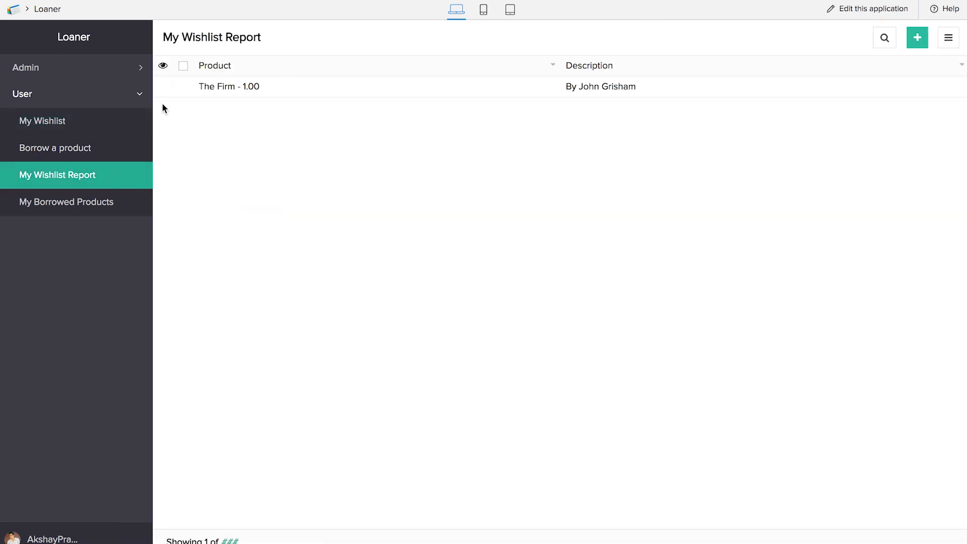
Return to the Admin All Products report, where The Firm request still shows Denied
left_click(74, 94)
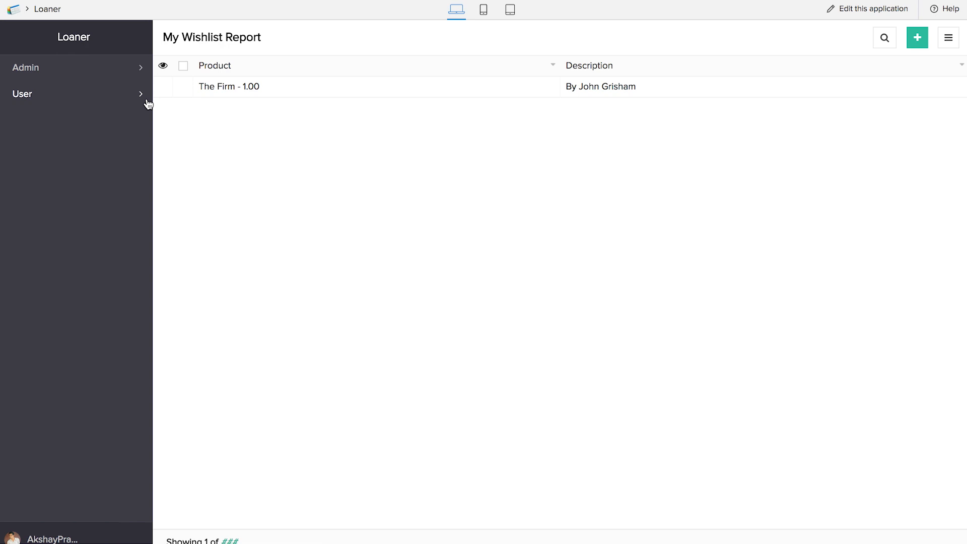
mouse_move(130, 84)
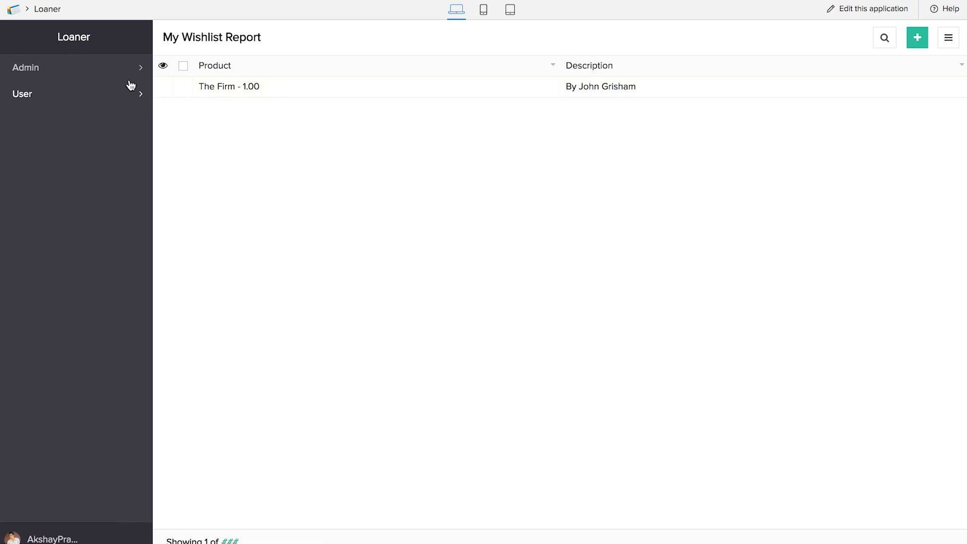
left_click(26, 68)
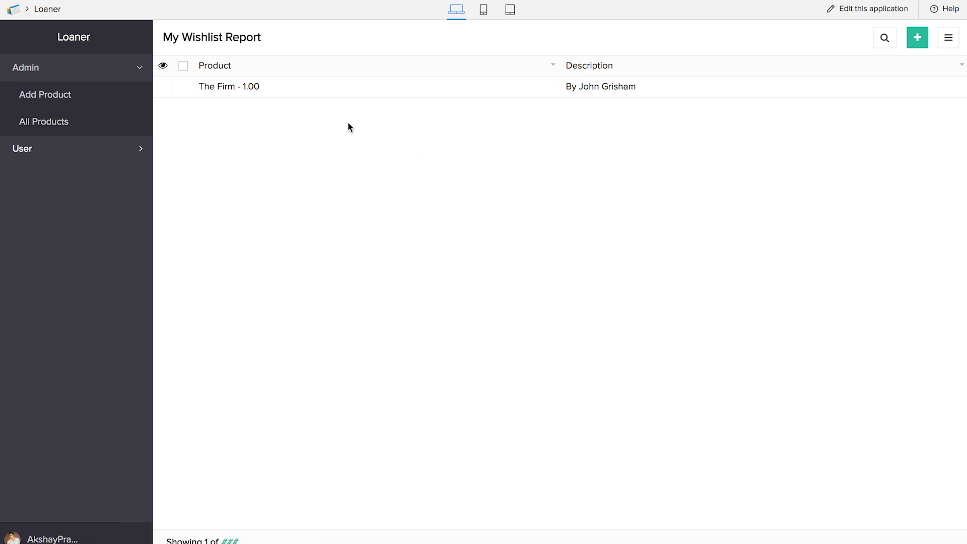
left_click(43, 122)
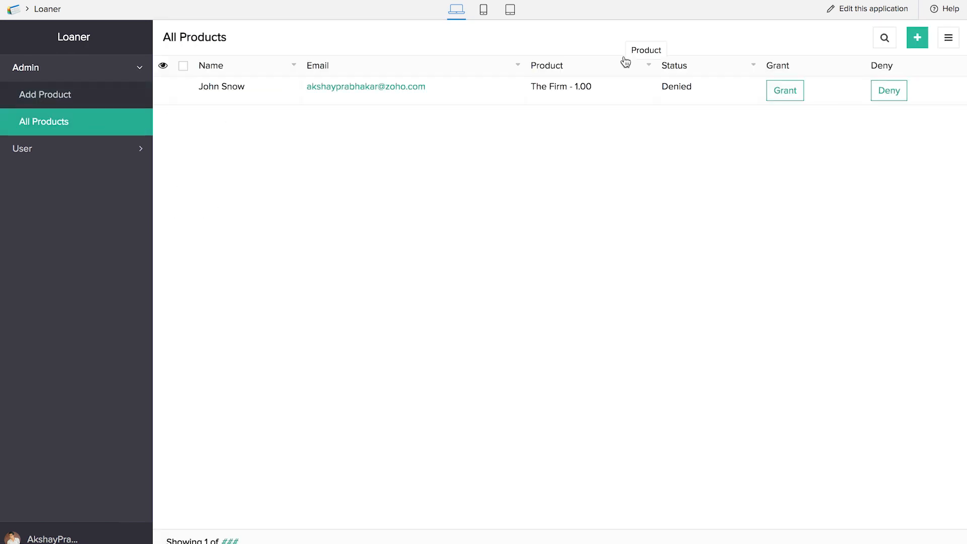